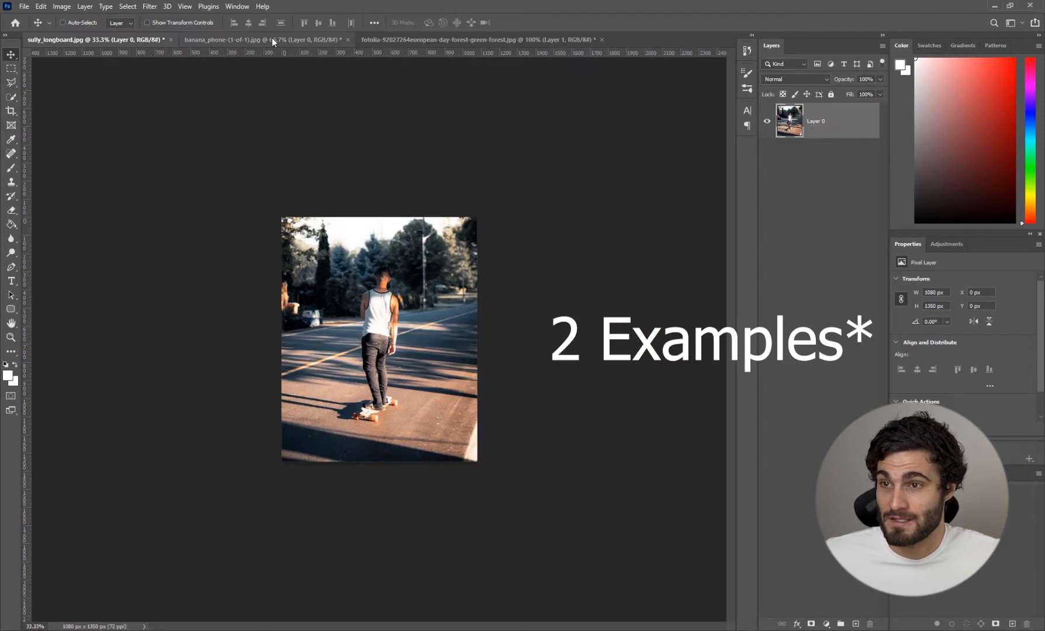
# Bring the photo of the three men on the curved wall forward as the active document.
pyautogui.click(476, 40)
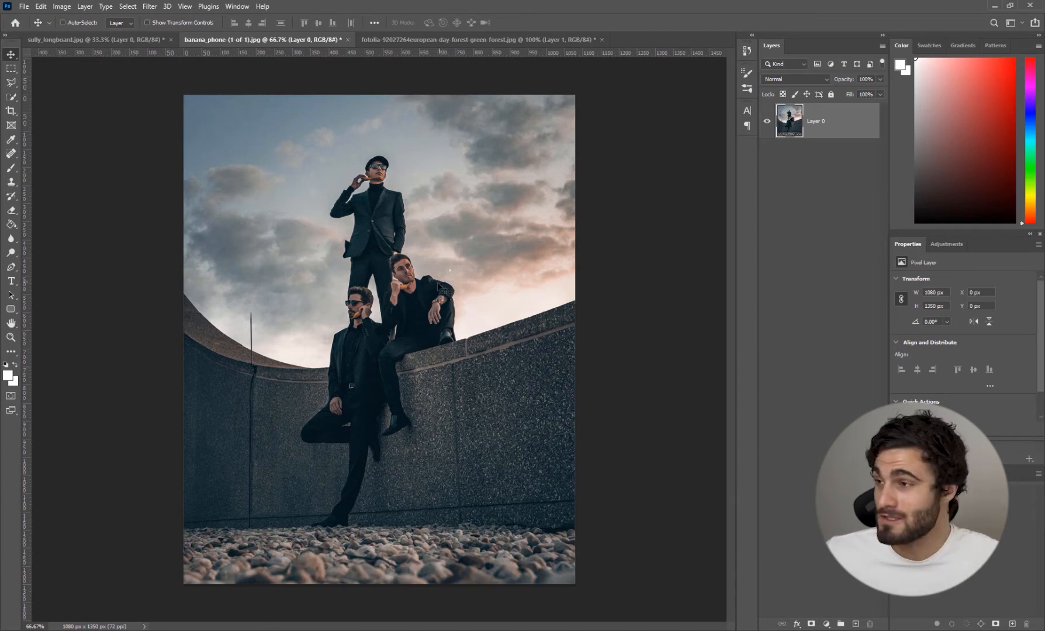
pyautogui.moveTo(497, 320)
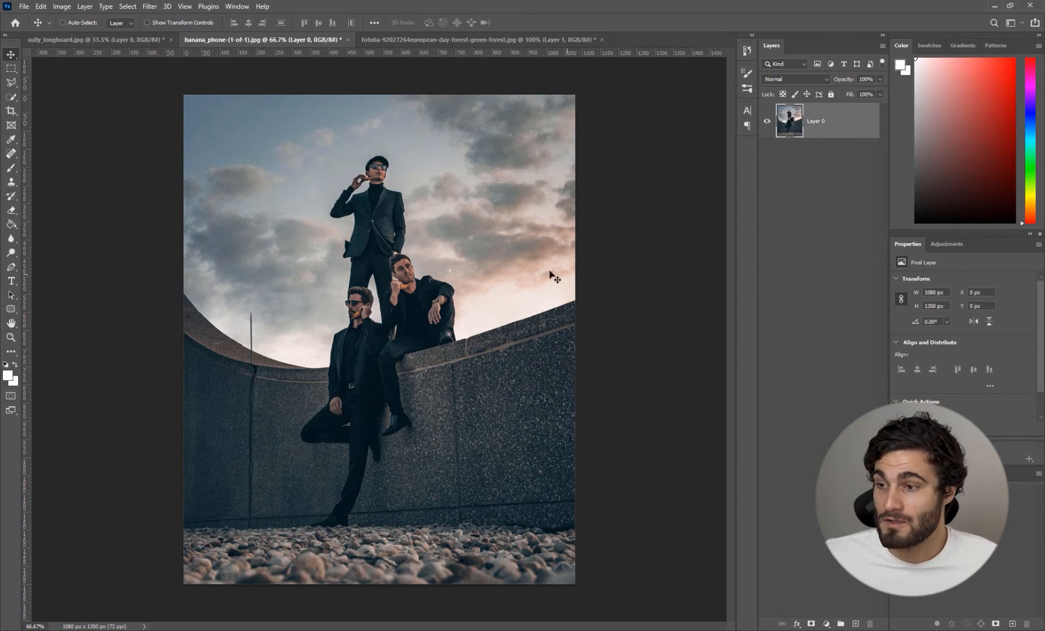
pyautogui.moveTo(579, 298)
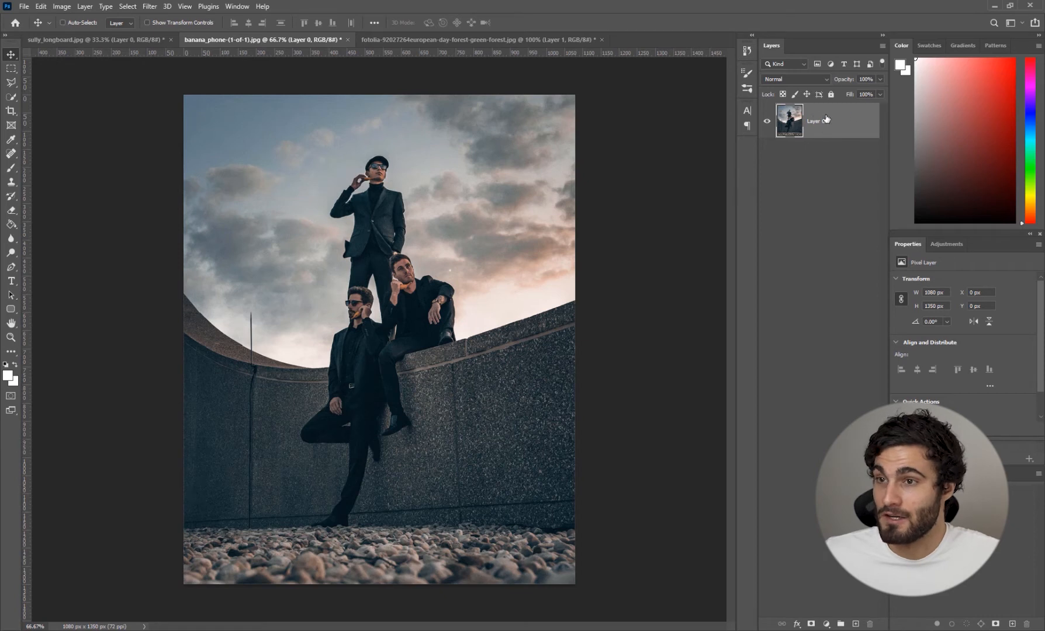
# Start a Color Range selection targeting the image's Highlights.
pyautogui.click(149, 6)
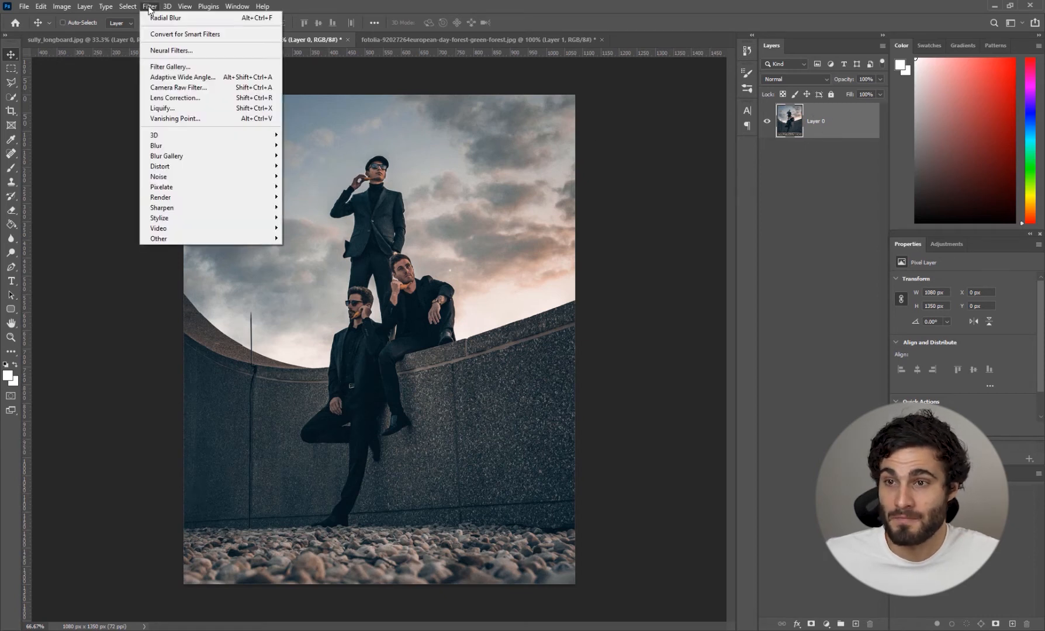
pyautogui.click(127, 6)
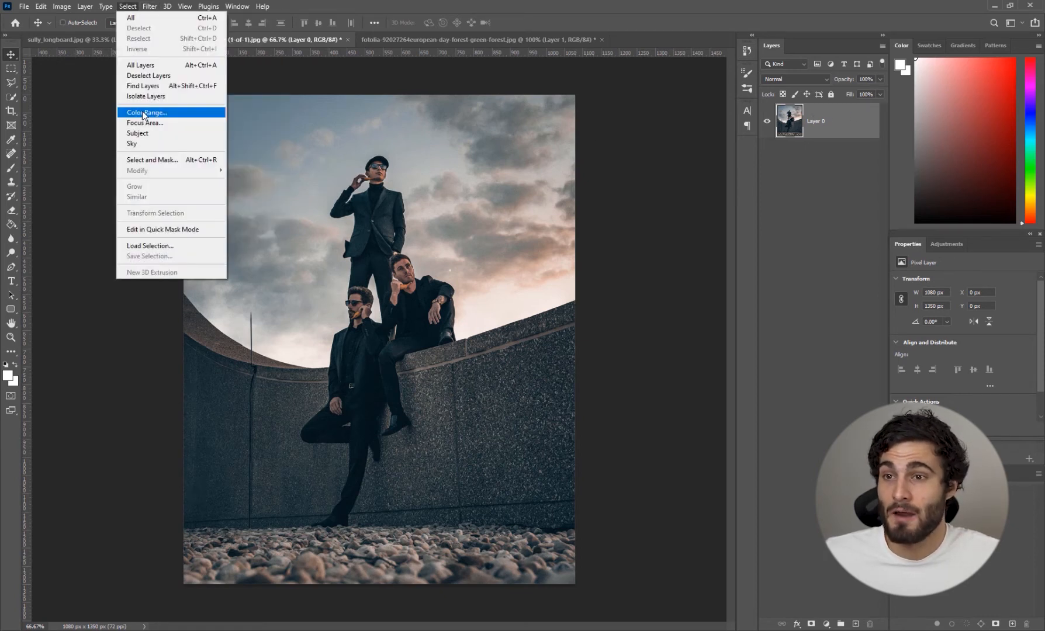
pyautogui.click(145, 113)
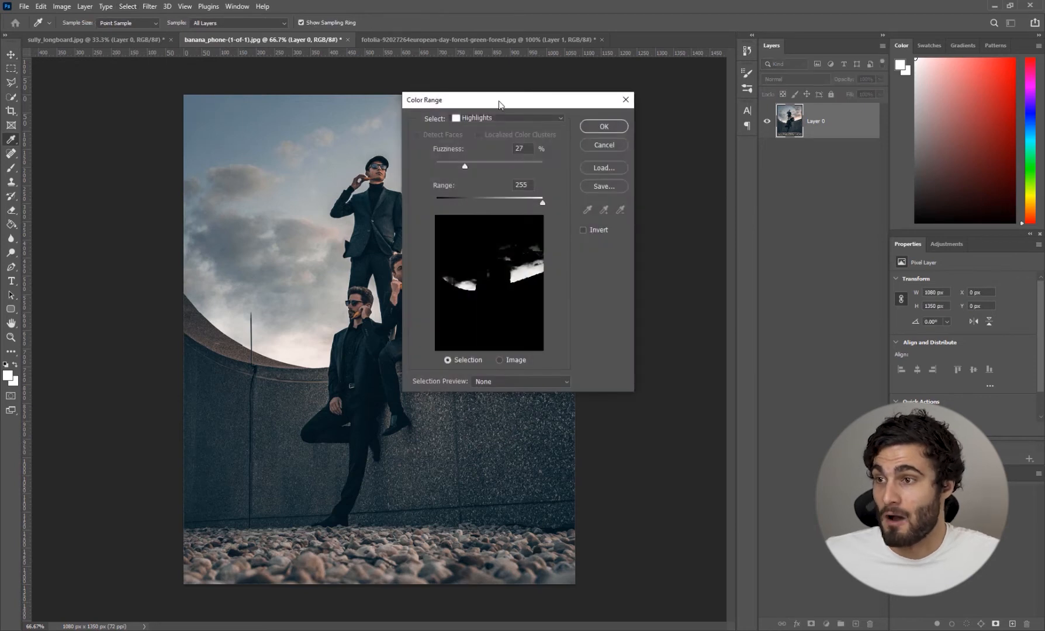
pyautogui.moveTo(496, 101); pyautogui.dragTo(530, 126)
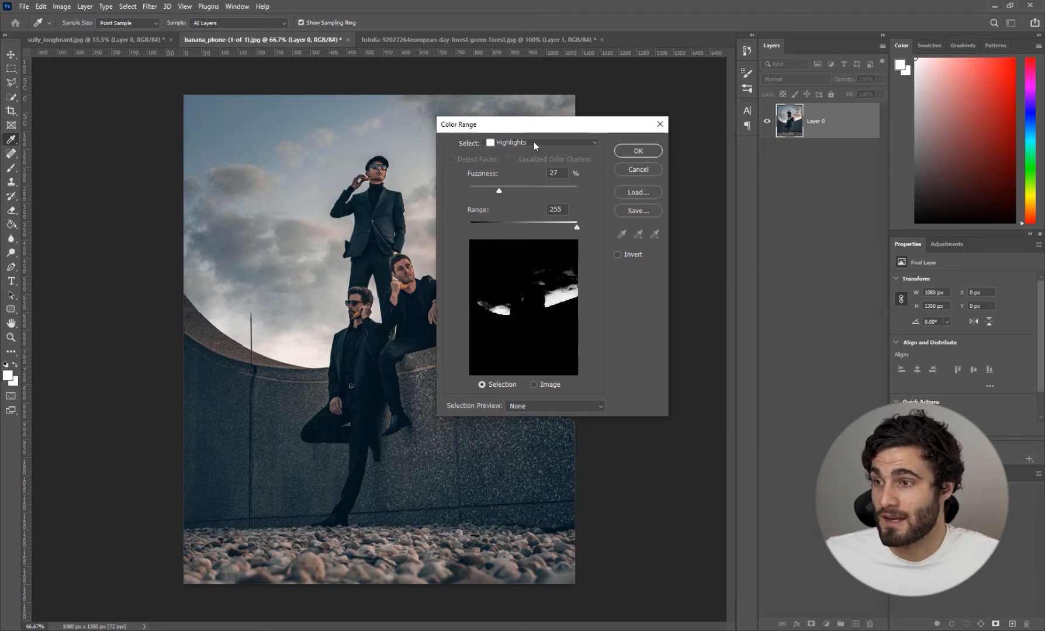
pyautogui.click(540, 142)
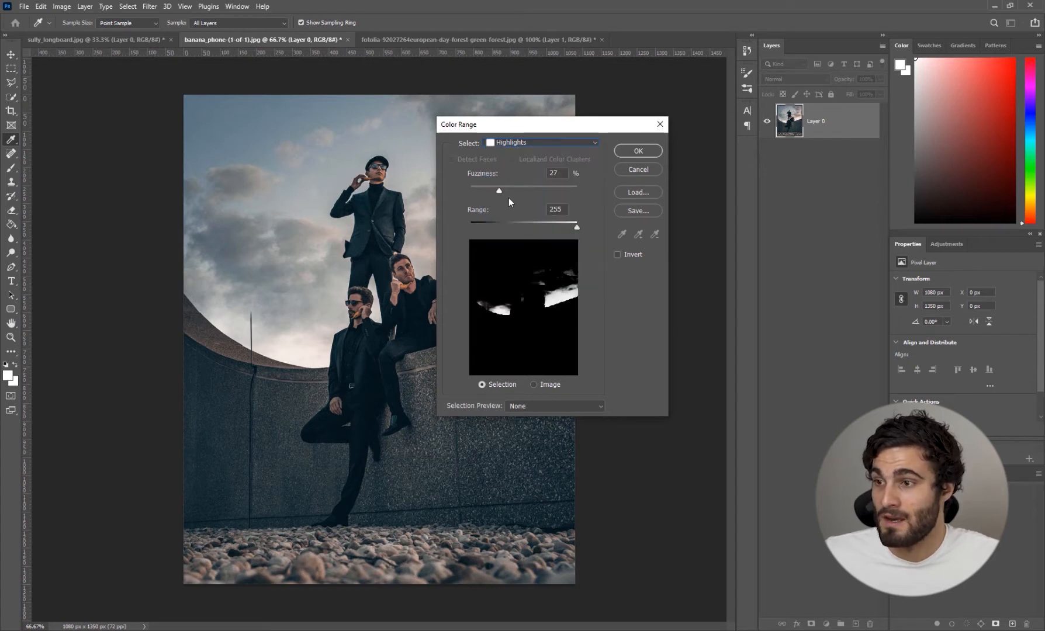
pyautogui.moveTo(500, 195)
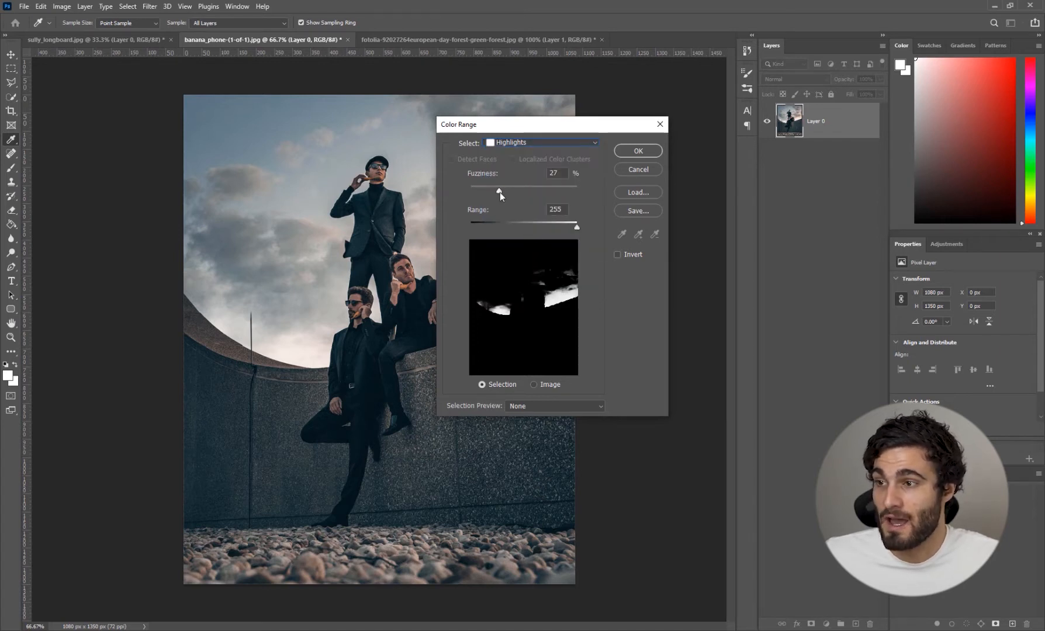
# Tune the highlights selection to fuzziness 51 and range 225, catching sky and bright wall.
pyautogui.moveTo(500, 190); pyautogui.dragTo(528, 190)
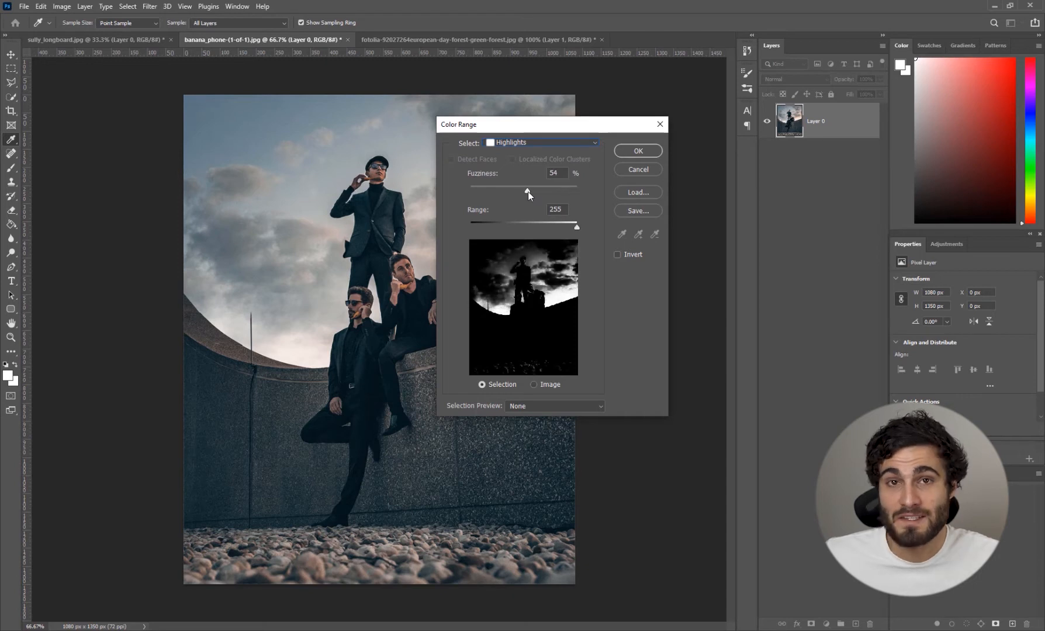
pyautogui.moveTo(575, 226); pyautogui.dragTo(529, 227)
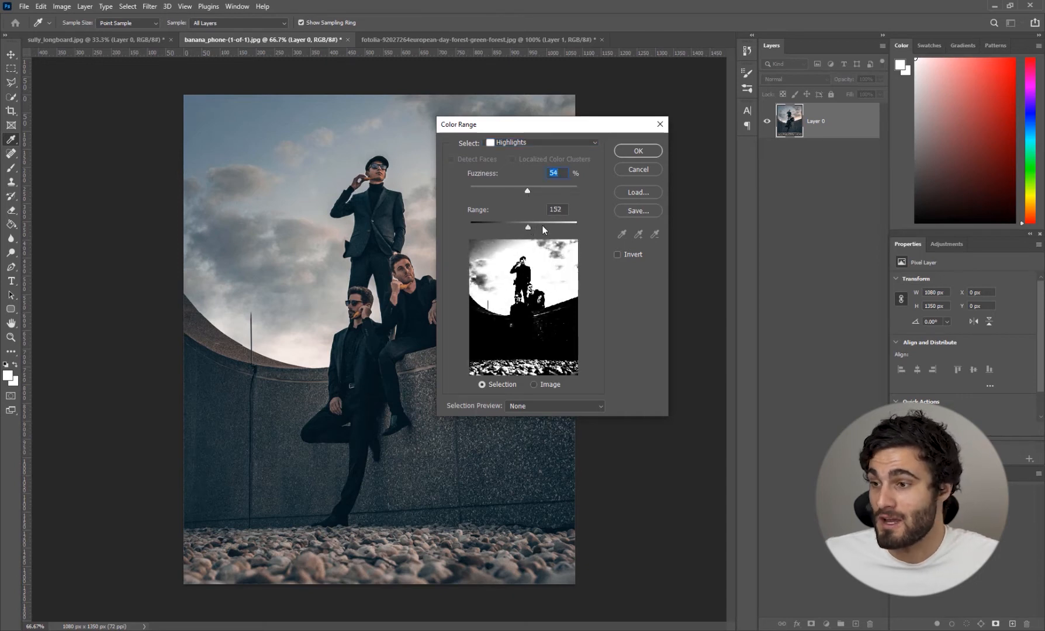
pyautogui.moveTo(527, 227); pyautogui.dragTo(564, 227)
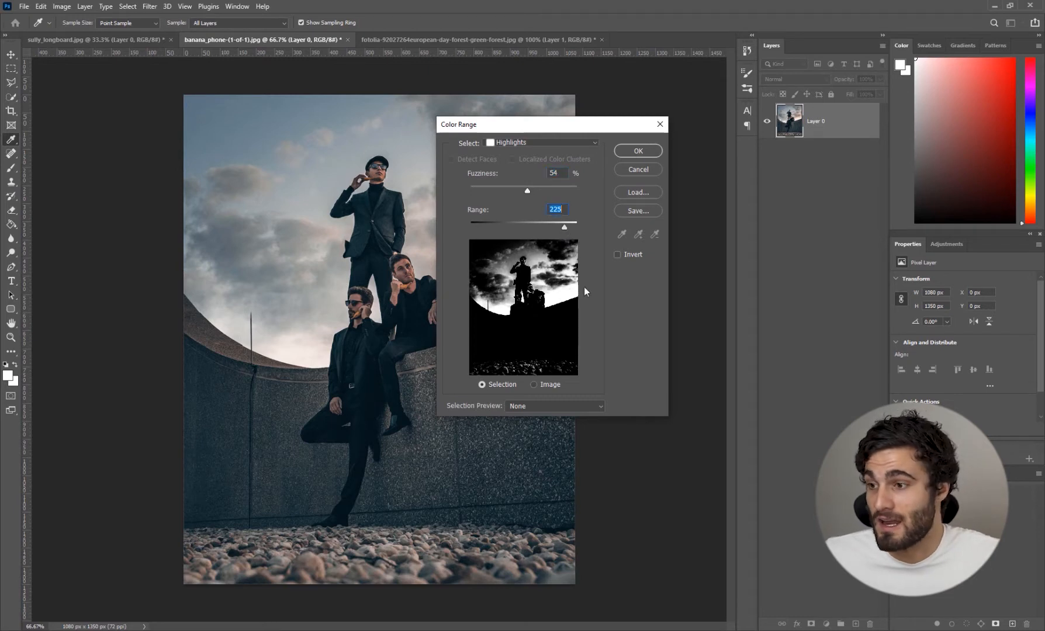
pyautogui.moveTo(524, 315)
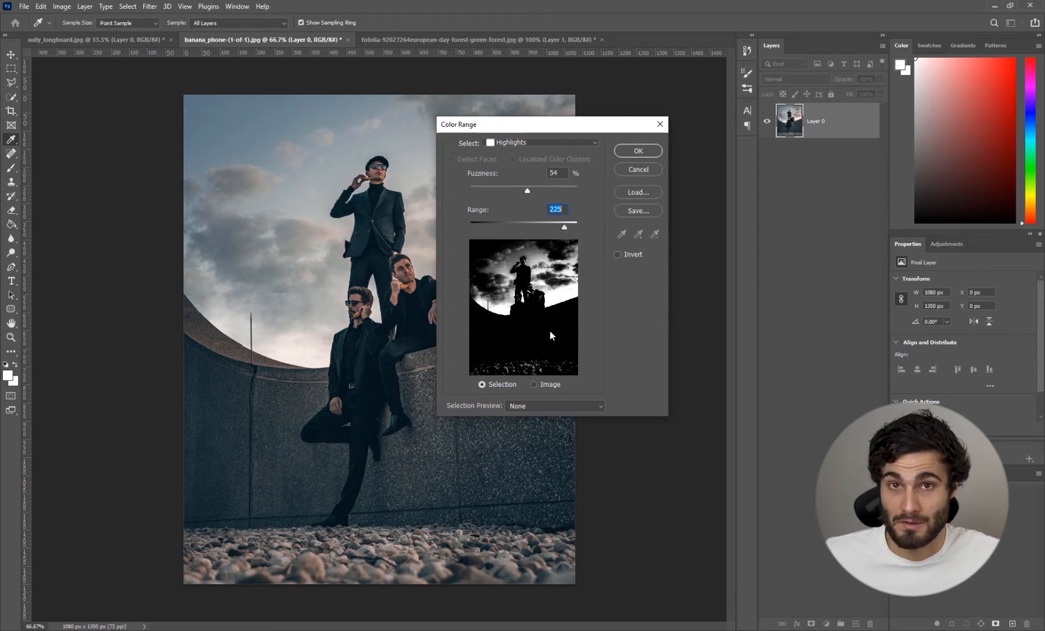
pyautogui.moveTo(528, 191); pyautogui.dragTo(521, 191)
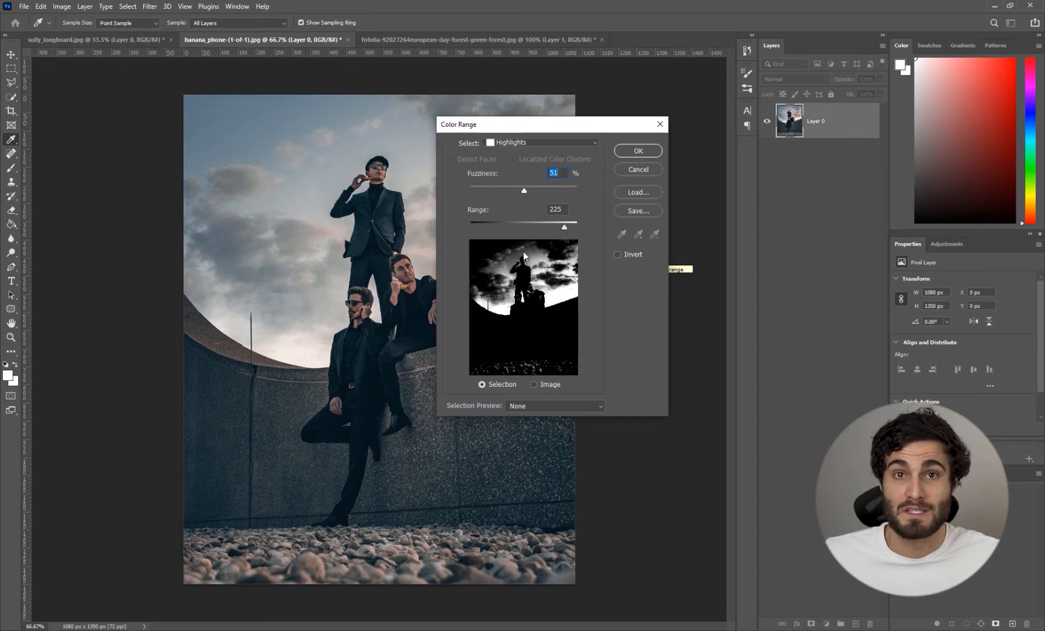
# Confirm the selection, copy the highlights to Layer 1 and convert it to a Smart Object.
pyautogui.click(636, 169)
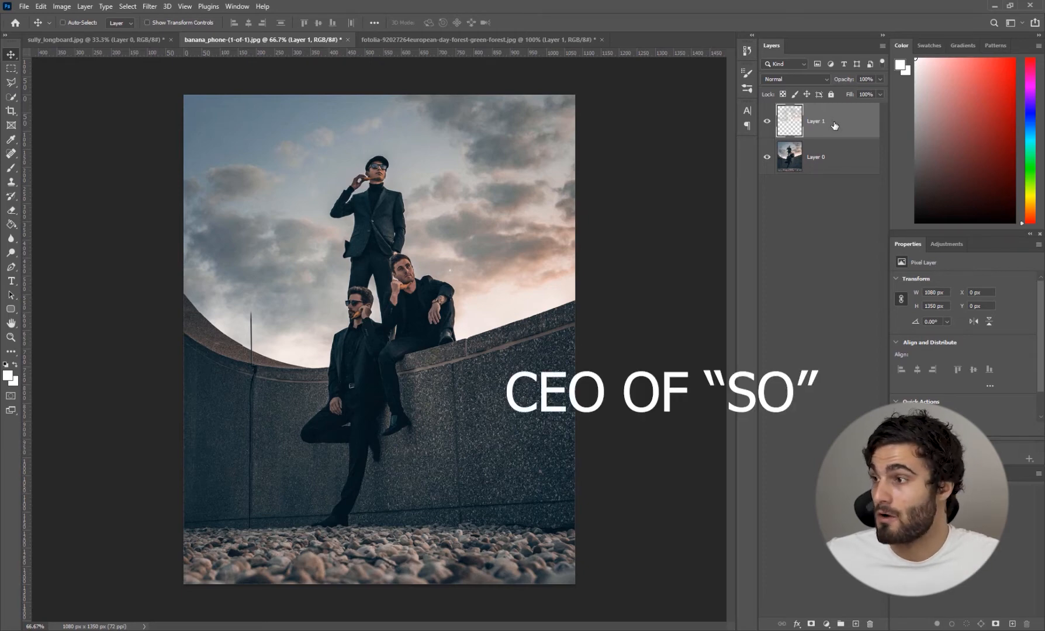
pyautogui.rightClick(815, 122)
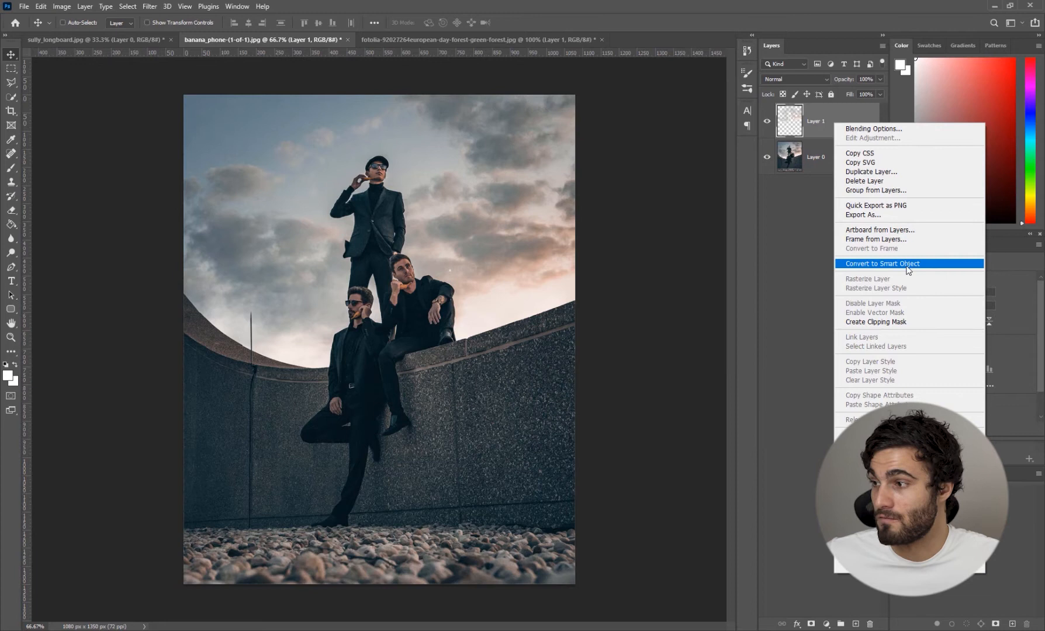
pyautogui.click(881, 263)
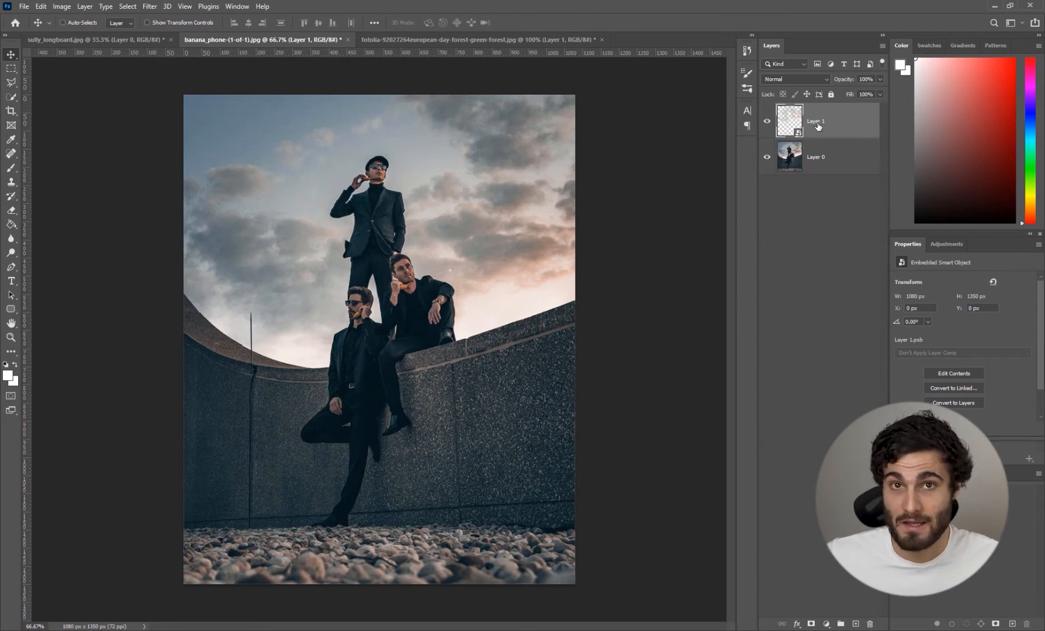
pyautogui.moveTo(826, 121)
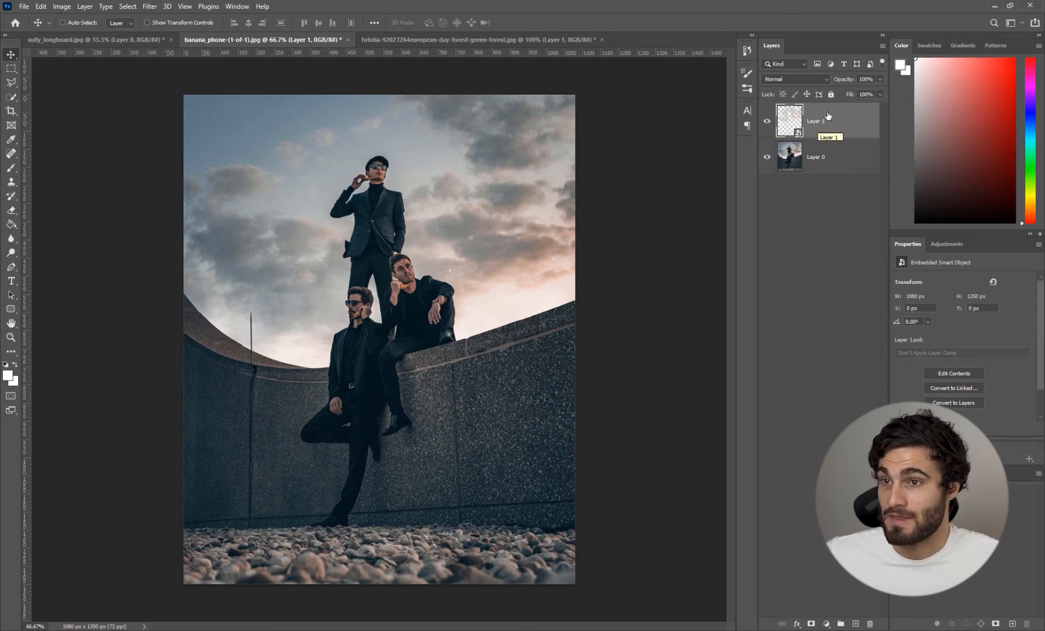
# Apply a Draft-quality zoom Radial Blur at amount 100 with the centre shifted off-centre.
pyautogui.click(149, 6)
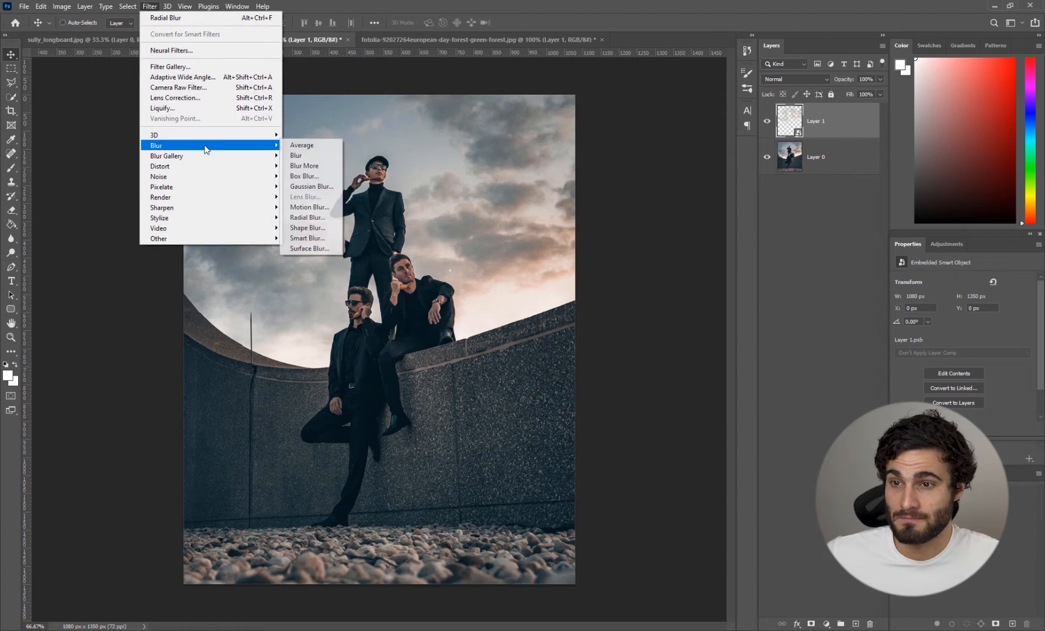
pyautogui.moveTo(307, 228)
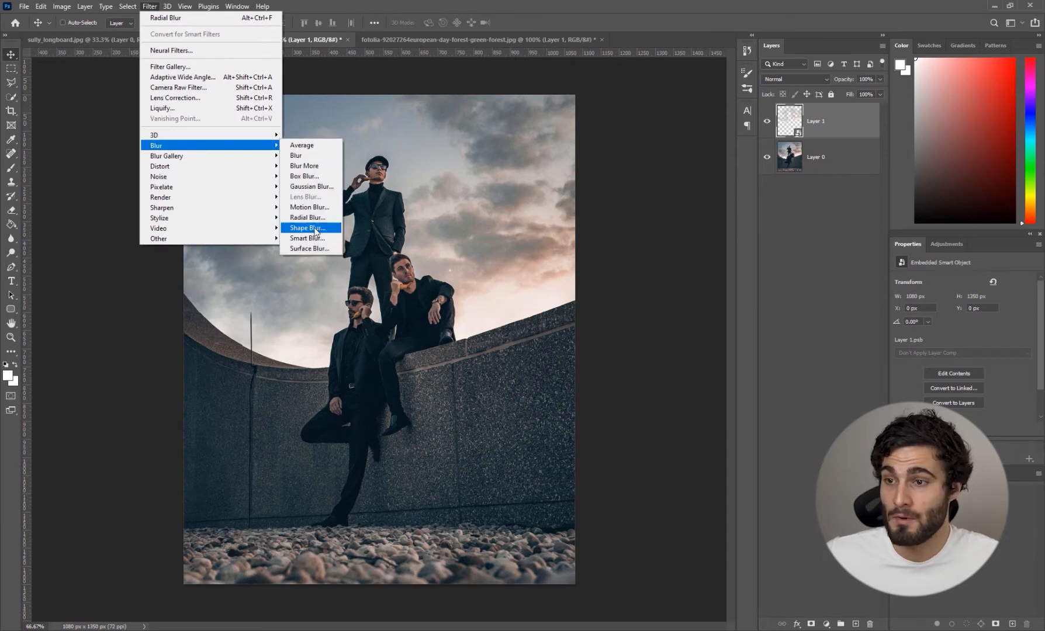
pyautogui.click(307, 217)
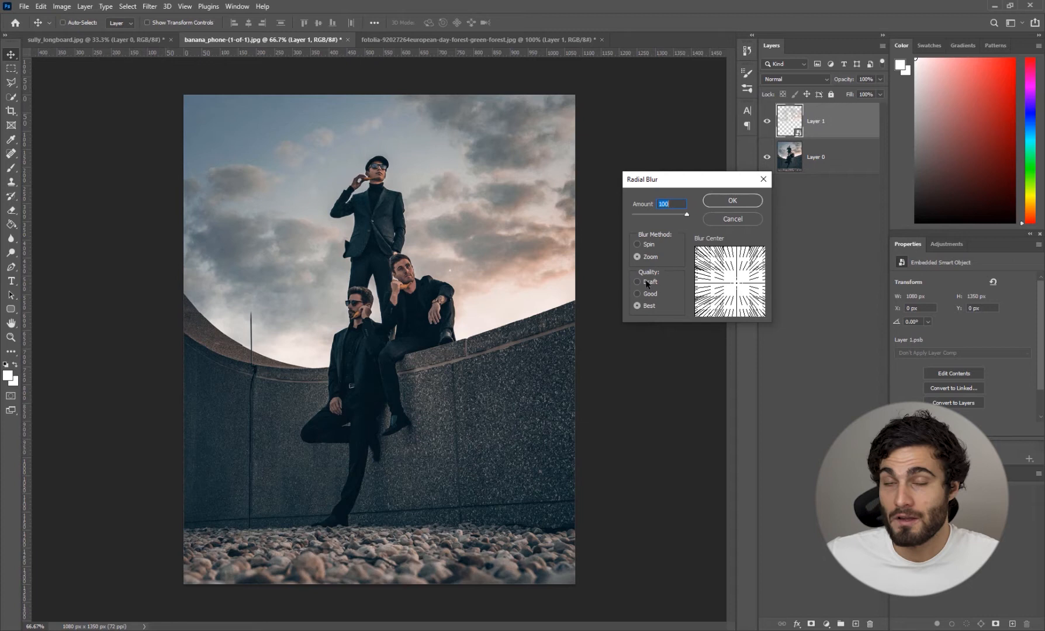
pyautogui.click(638, 282)
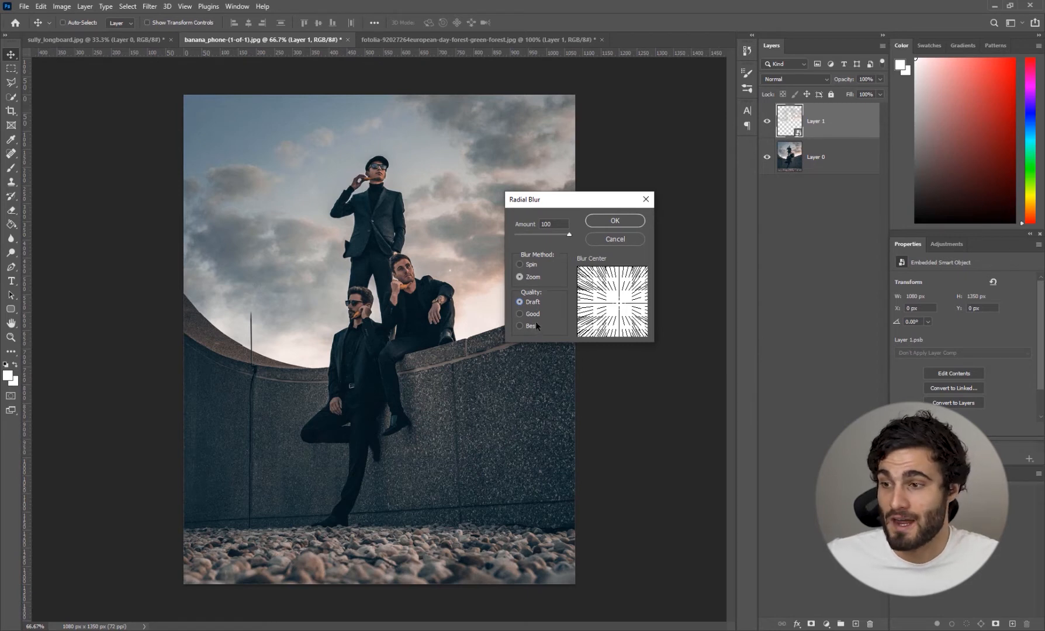
pyautogui.moveTo(539, 322)
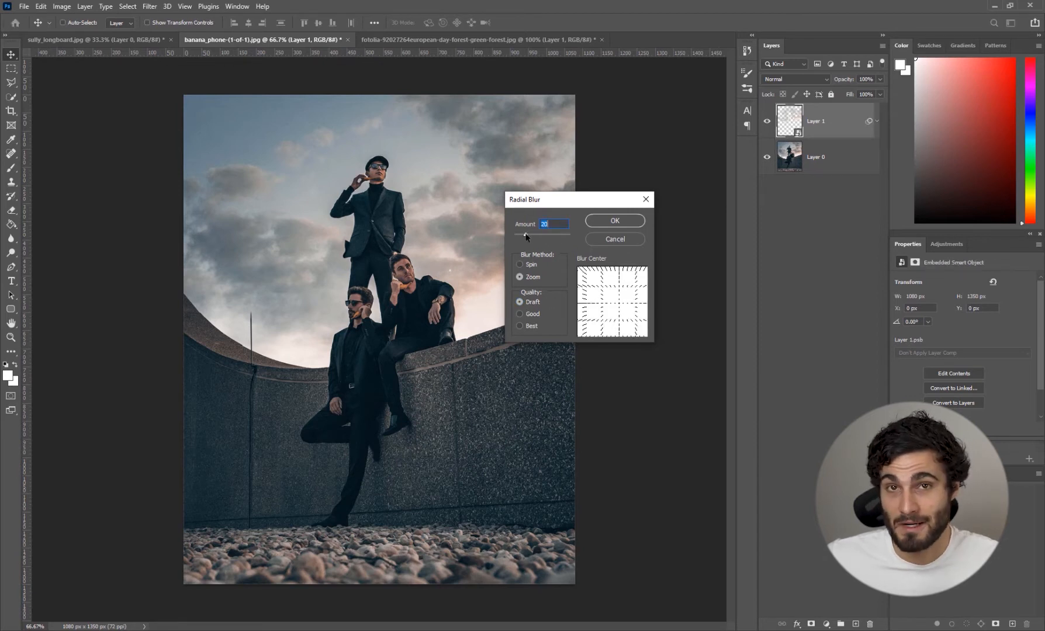
pyautogui.moveTo(526, 234); pyautogui.dragTo(570, 233)
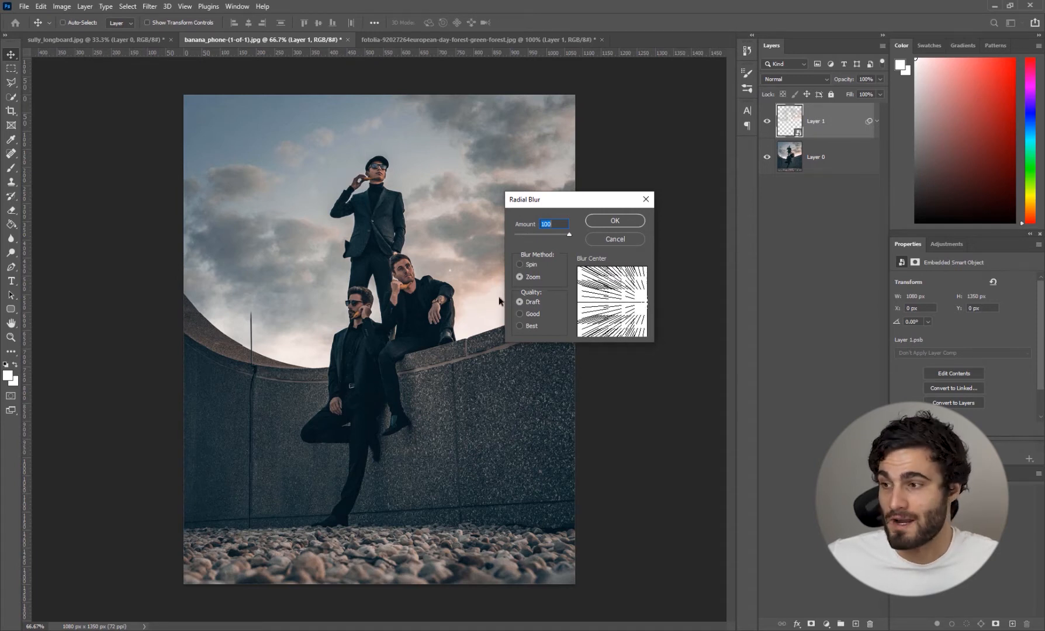
pyautogui.click(614, 221)
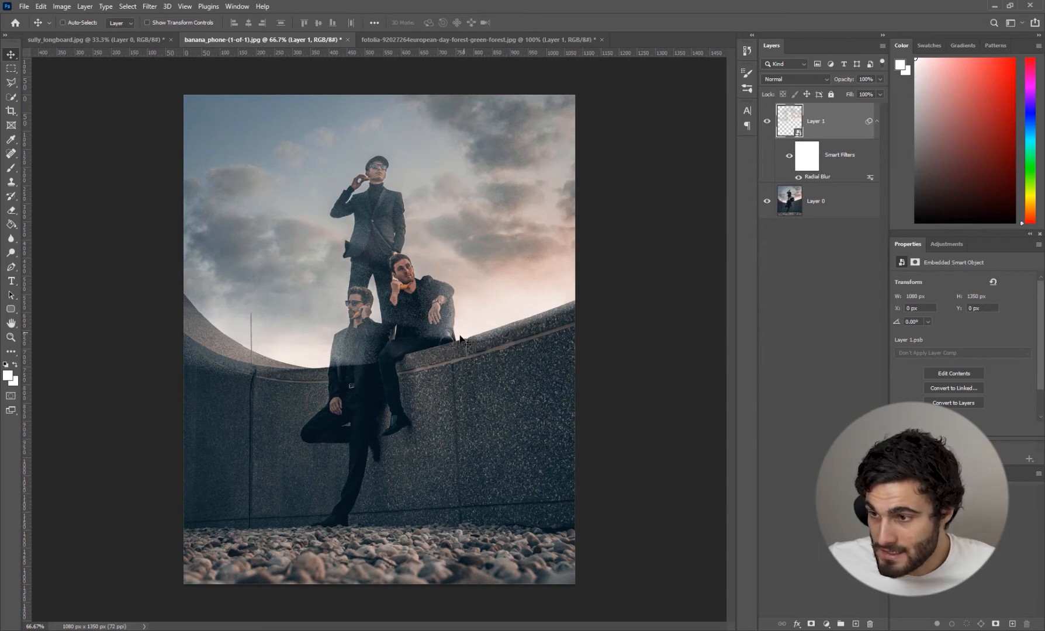
pyautogui.moveTo(517, 319)
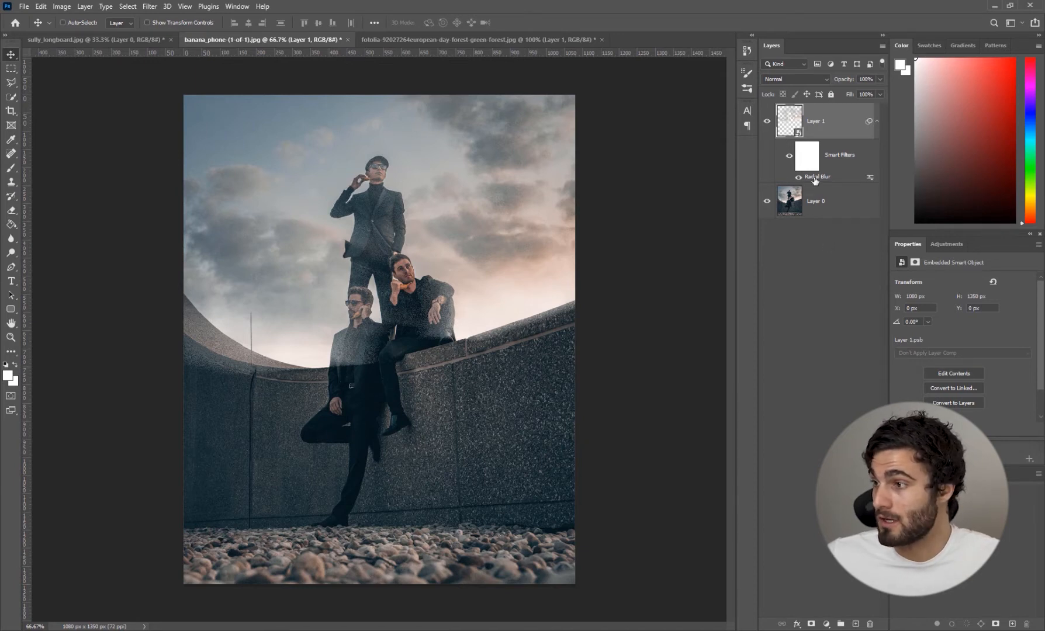
# Re-apply the Radial Blur smart filter with its centre moved toward the right edge.
pyautogui.doubleClick(819, 176)
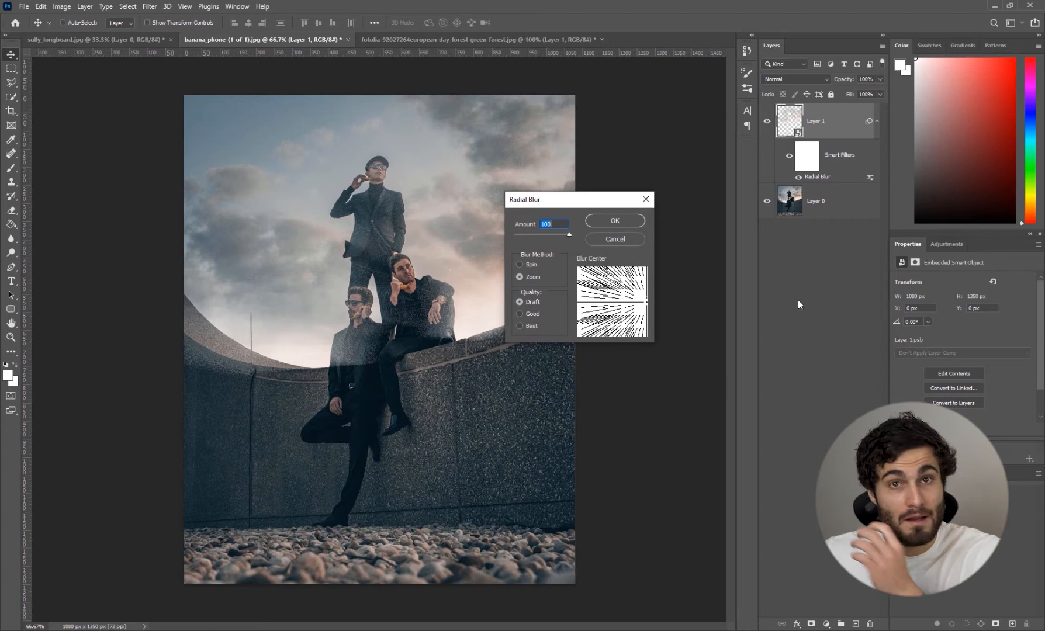
pyautogui.moveTo(789, 293)
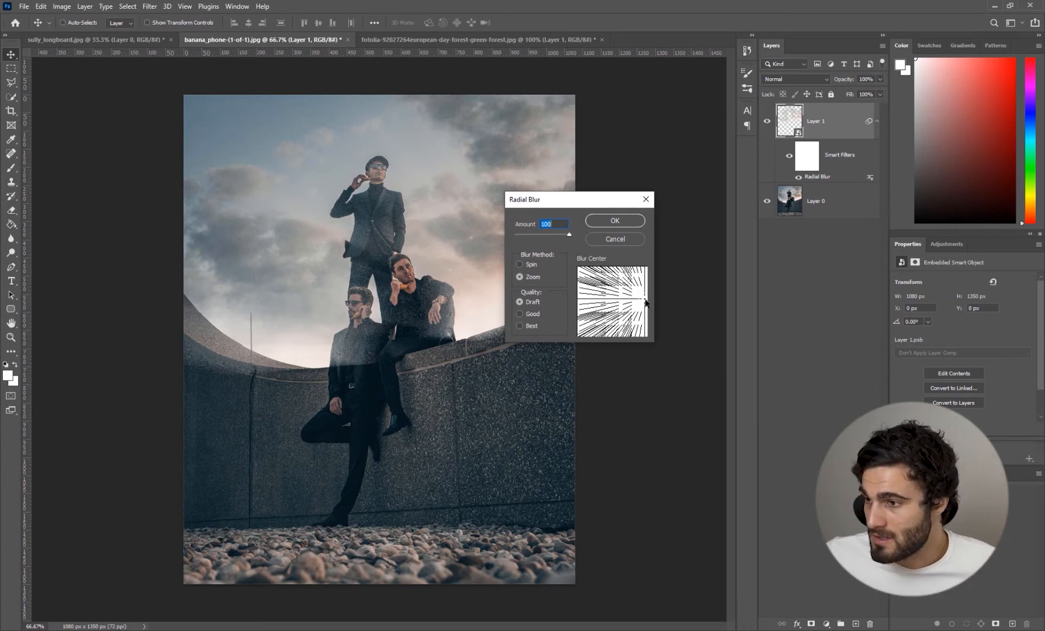
pyautogui.click(614, 221)
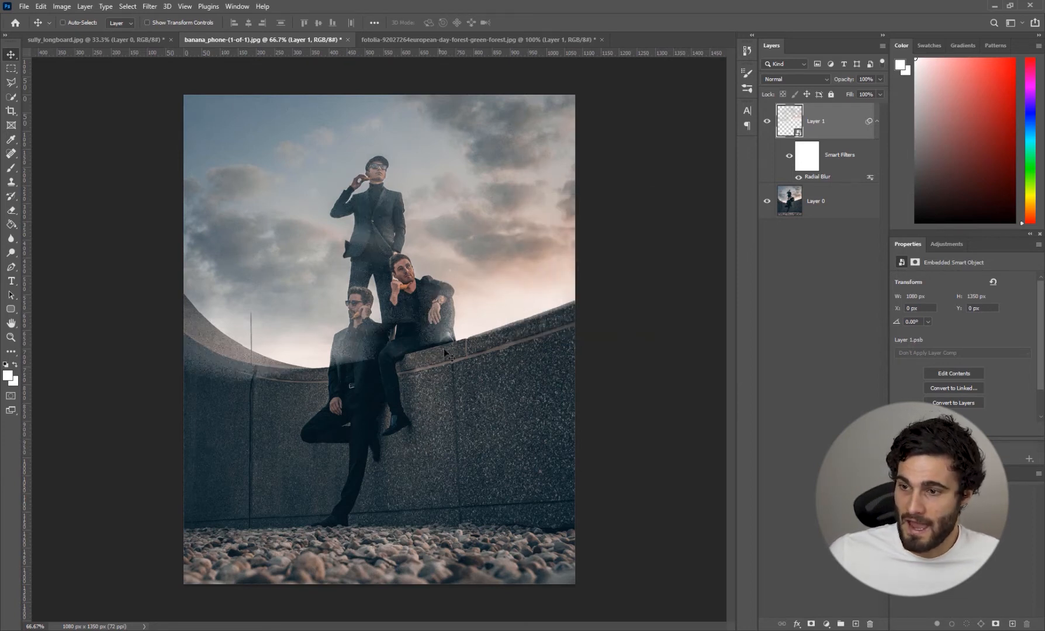
pyautogui.doubleClick(819, 177)
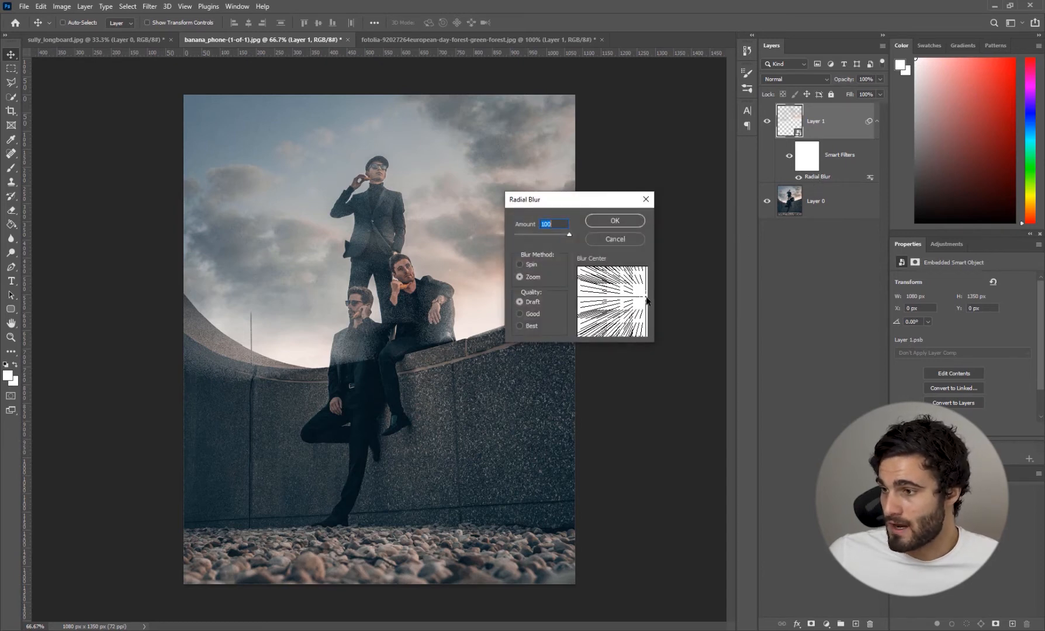
pyautogui.click(614, 221)
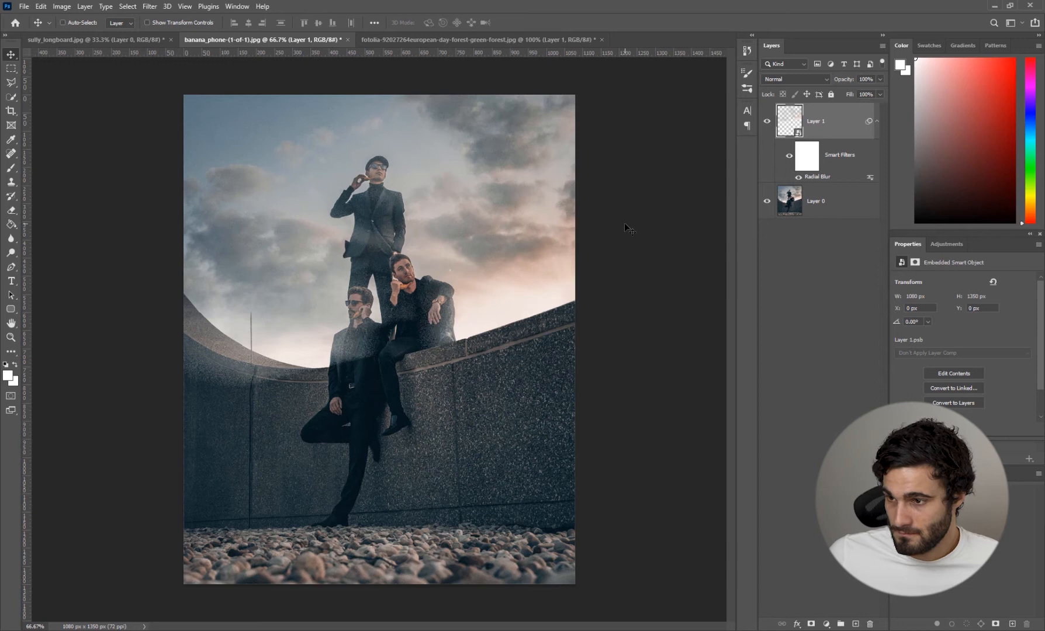
pyautogui.moveTo(573, 306)
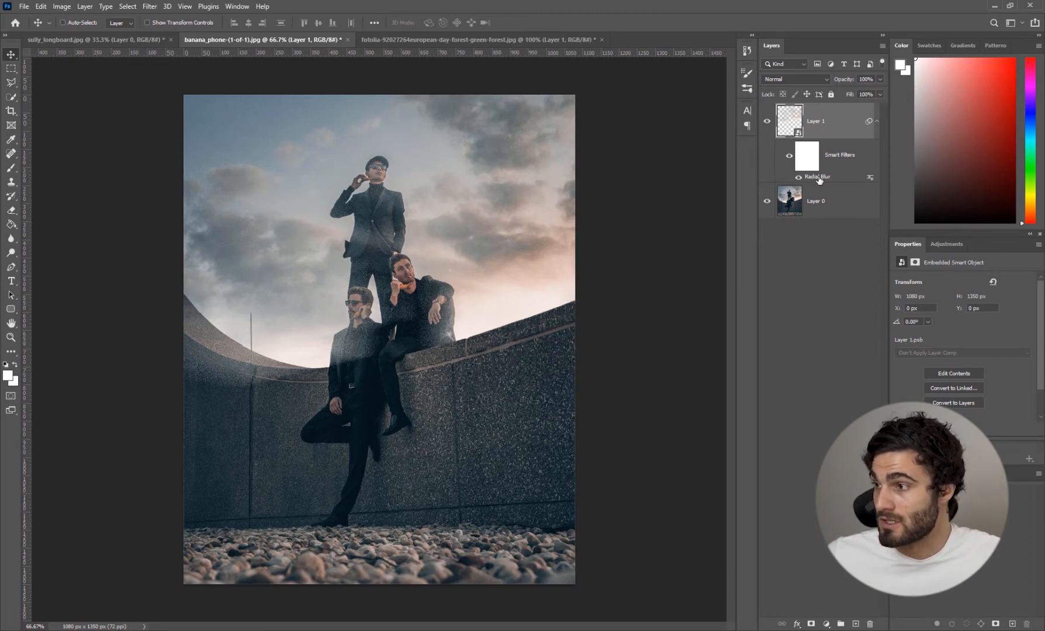
# Re-render the radial blur on the rays layer at Best quality.
pyautogui.doubleClick(818, 177)
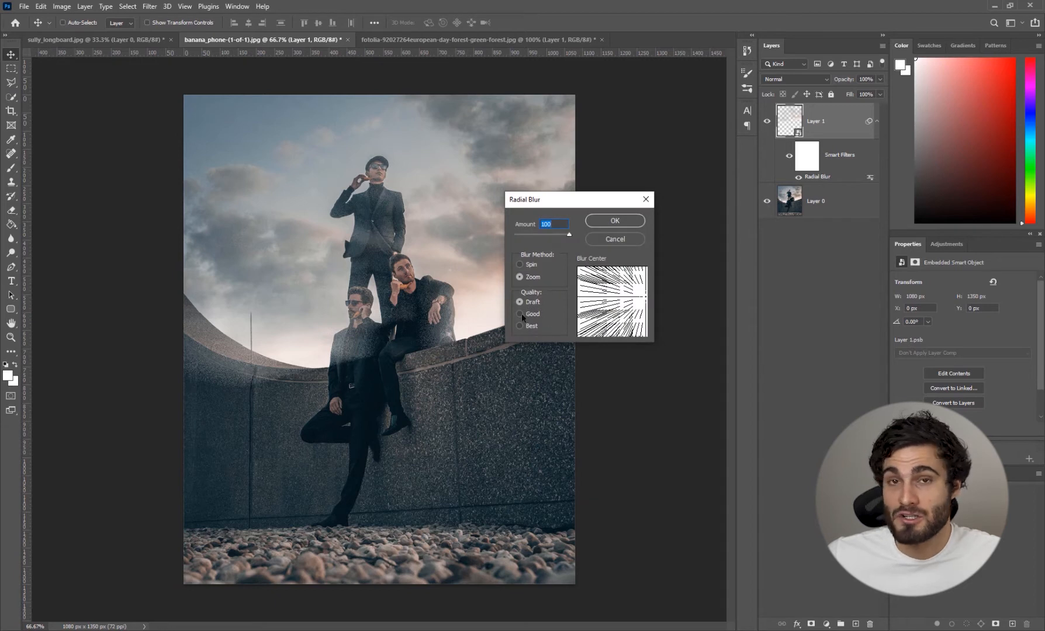
pyautogui.click(520, 326)
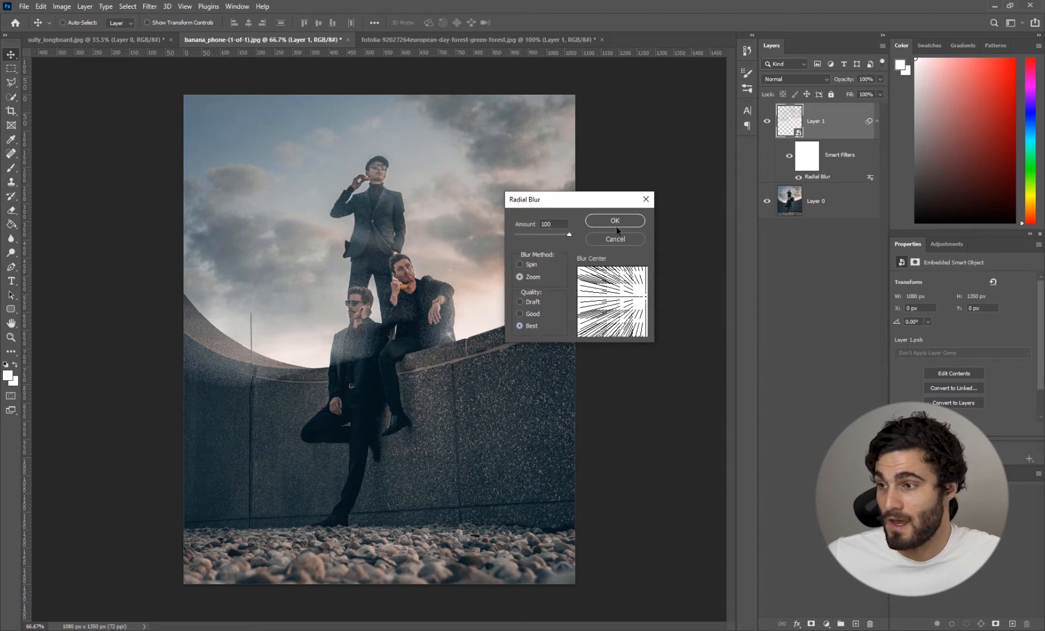
pyautogui.click(614, 221)
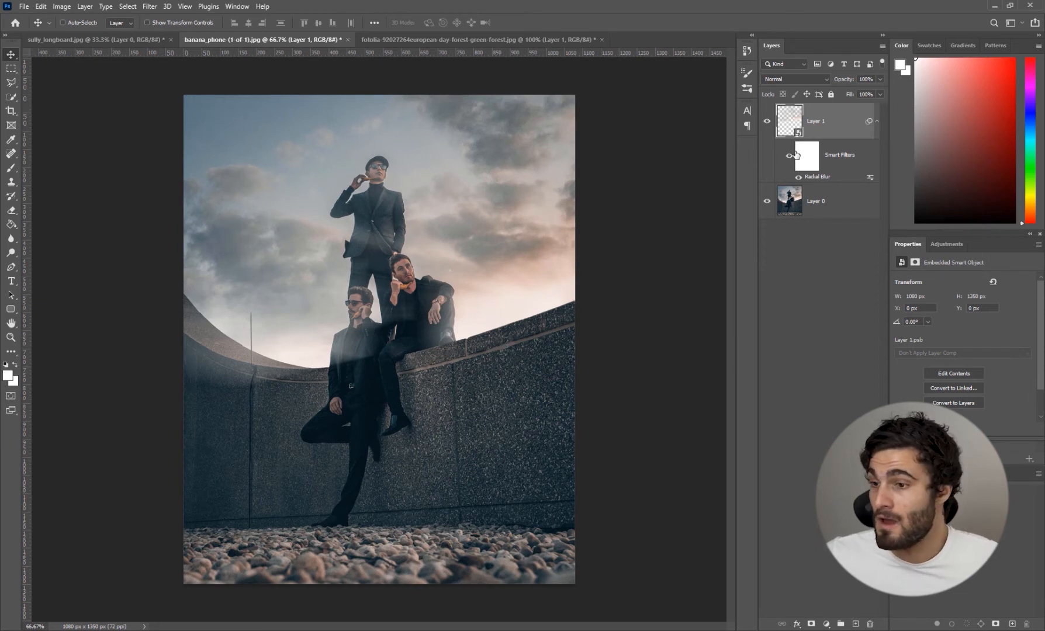
# Blend the rays layer (Layer 1) in Screen mode to brighten the streaks over the portrait.
pyautogui.click(795, 80)
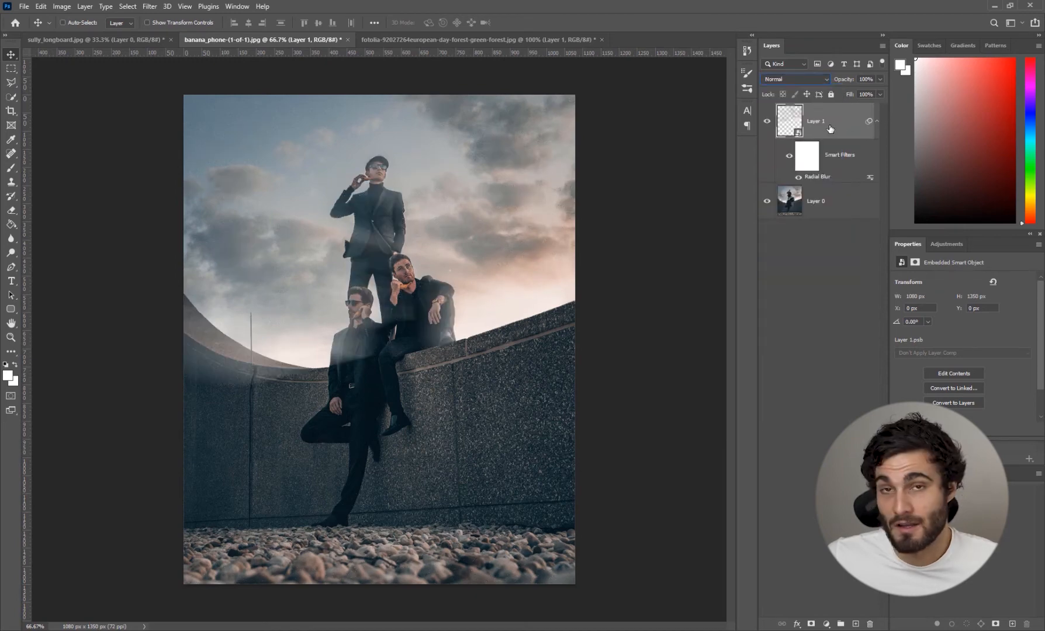
pyautogui.click(795, 78)
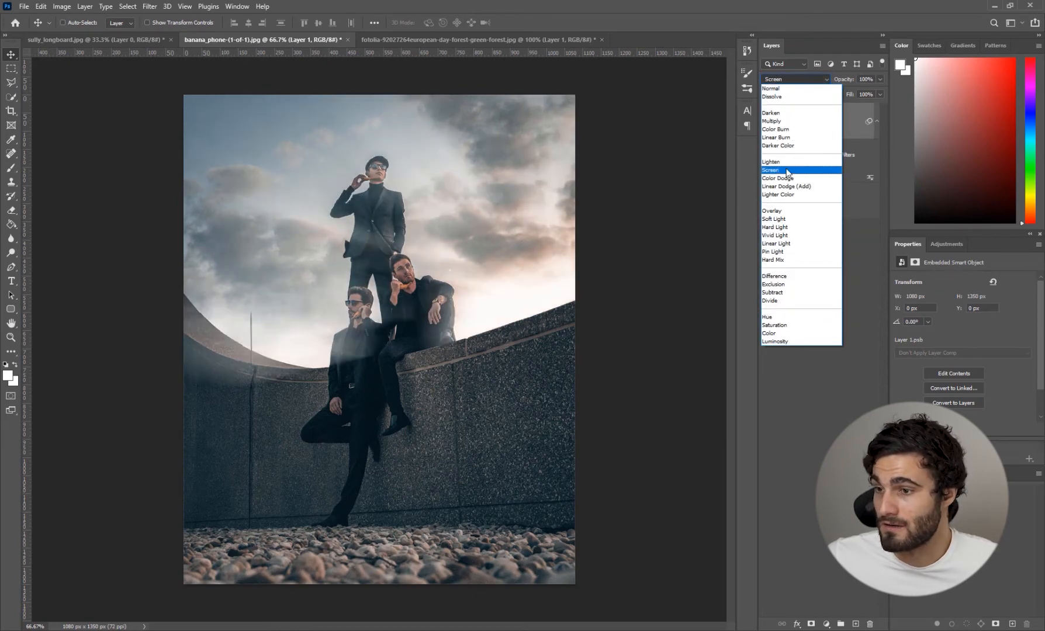
pyautogui.click(772, 170)
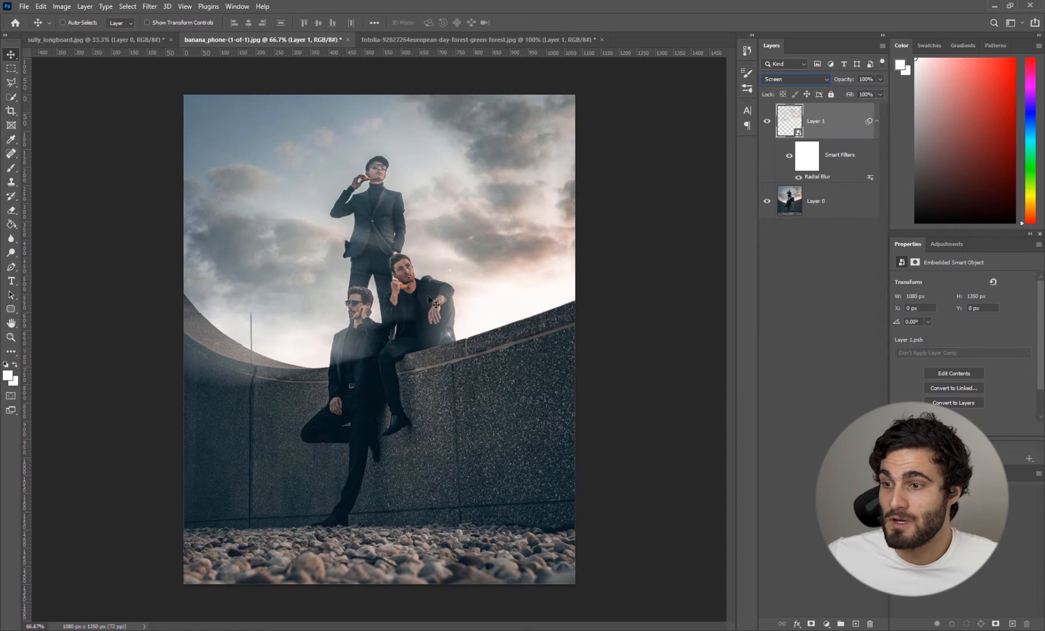
pyautogui.moveTo(353, 352)
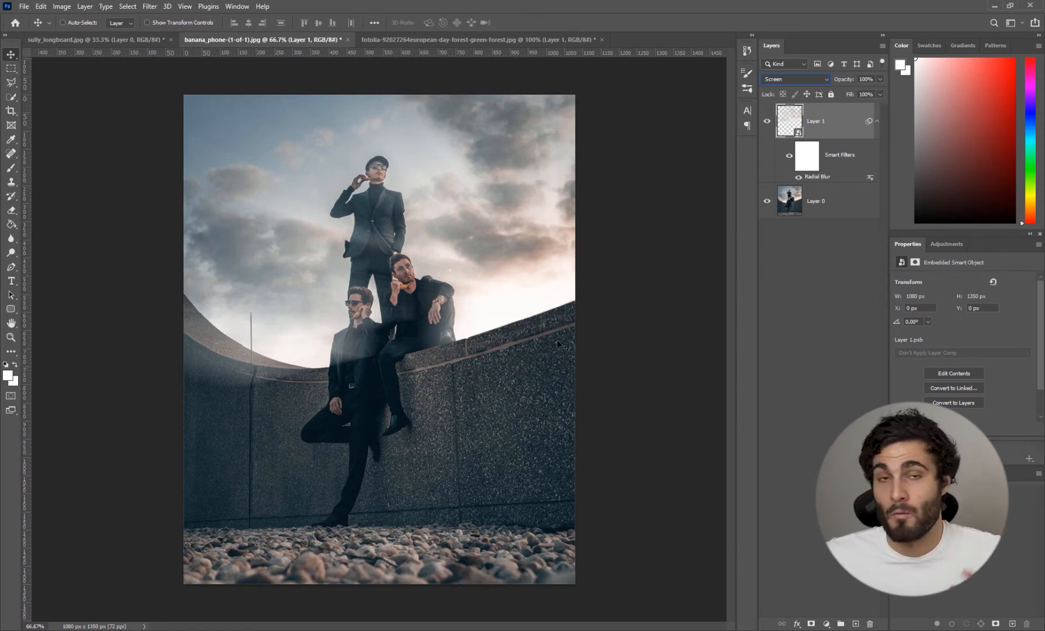
pyautogui.moveTo(560, 340)
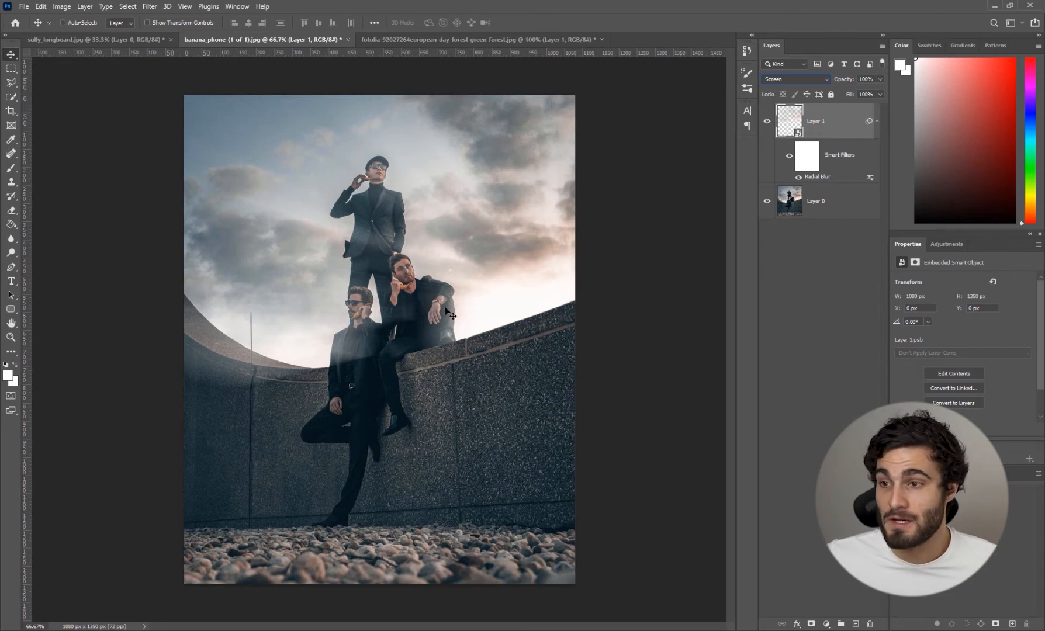
pyautogui.moveTo(538, 286)
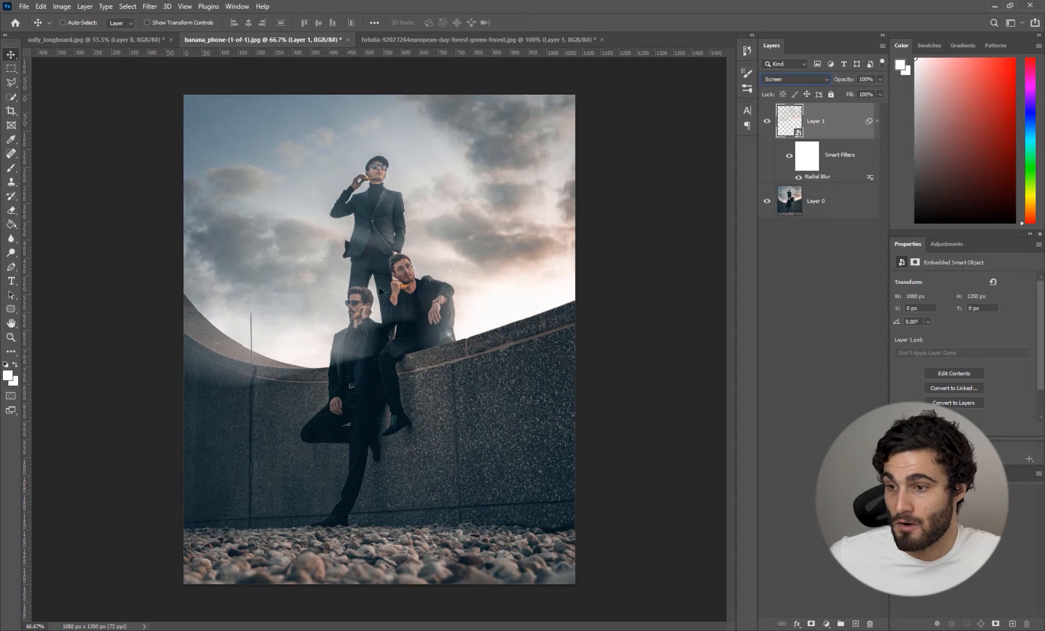
pyautogui.moveTo(367, 348)
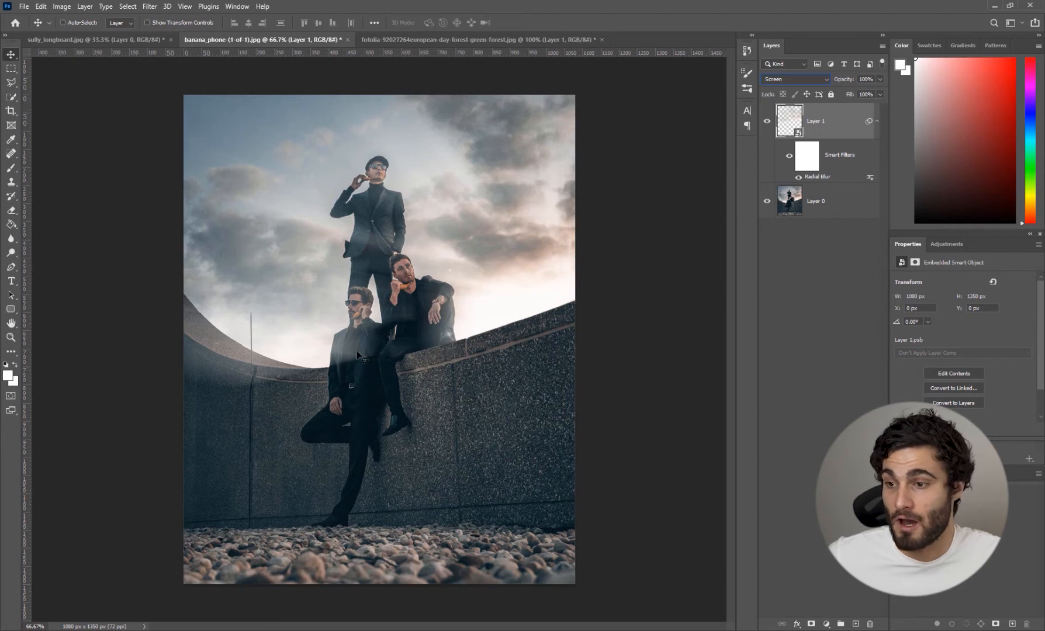
pyautogui.moveTo(450, 336)
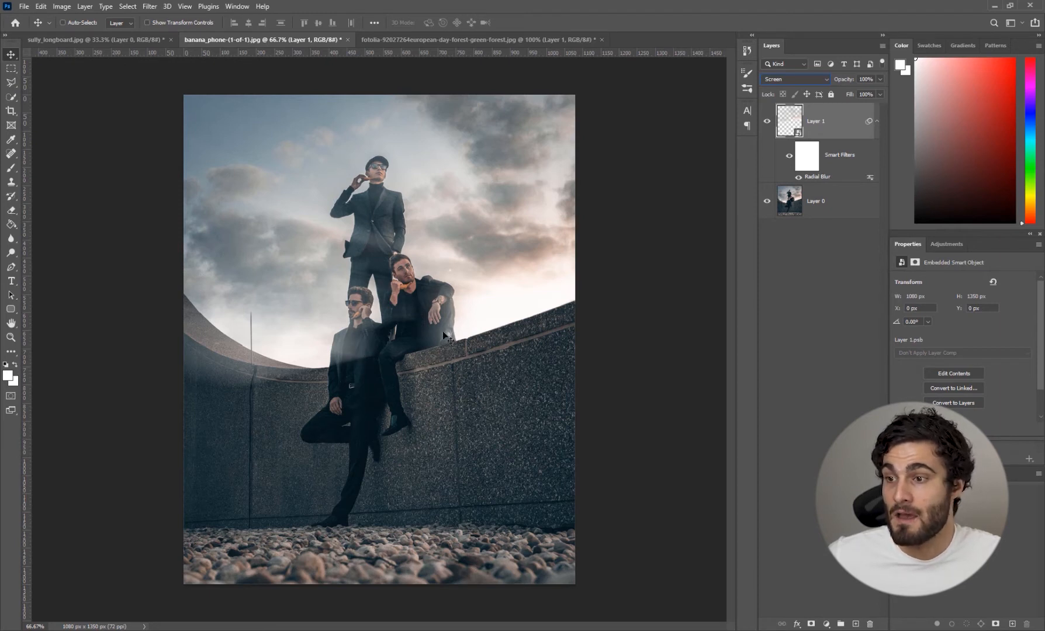
pyautogui.moveTo(369, 376)
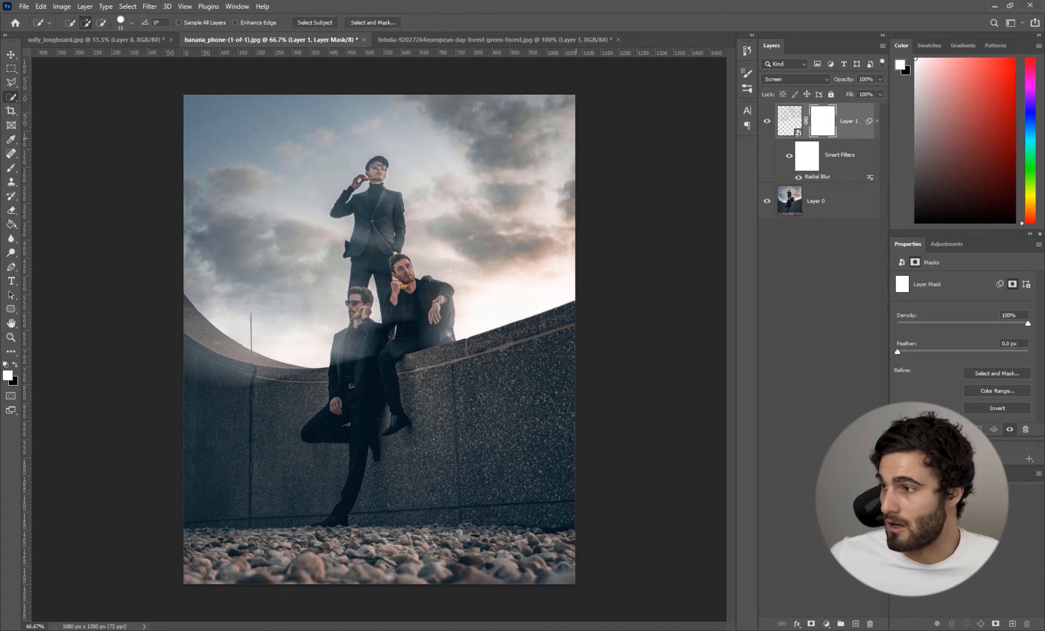
# Select the men, set black foreground, and paint them out of the rays layer's mask.
pyautogui.click(12, 97)
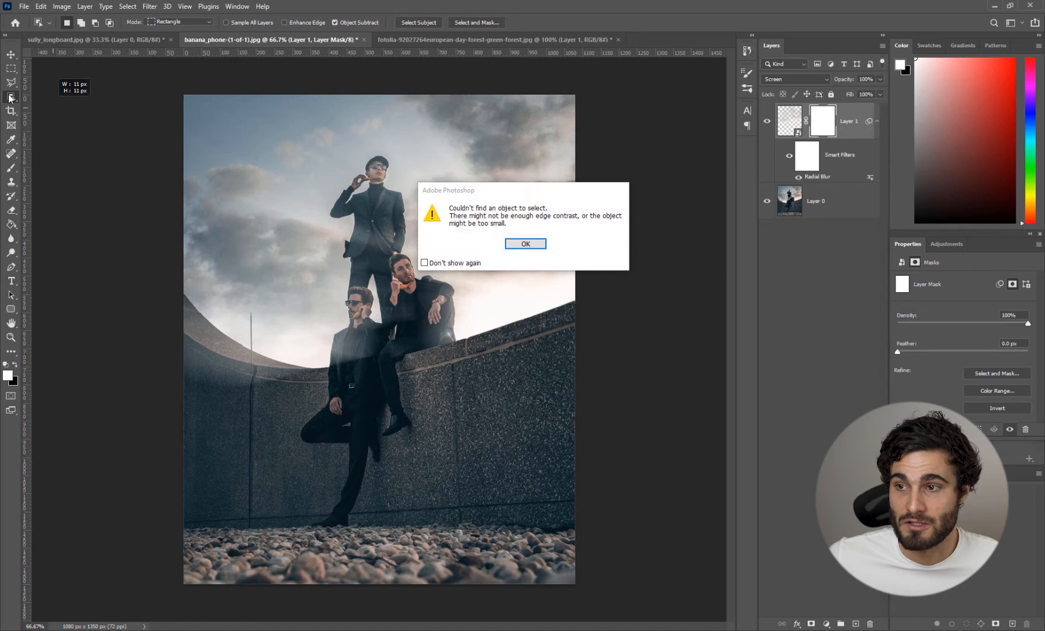
pyautogui.click(525, 243)
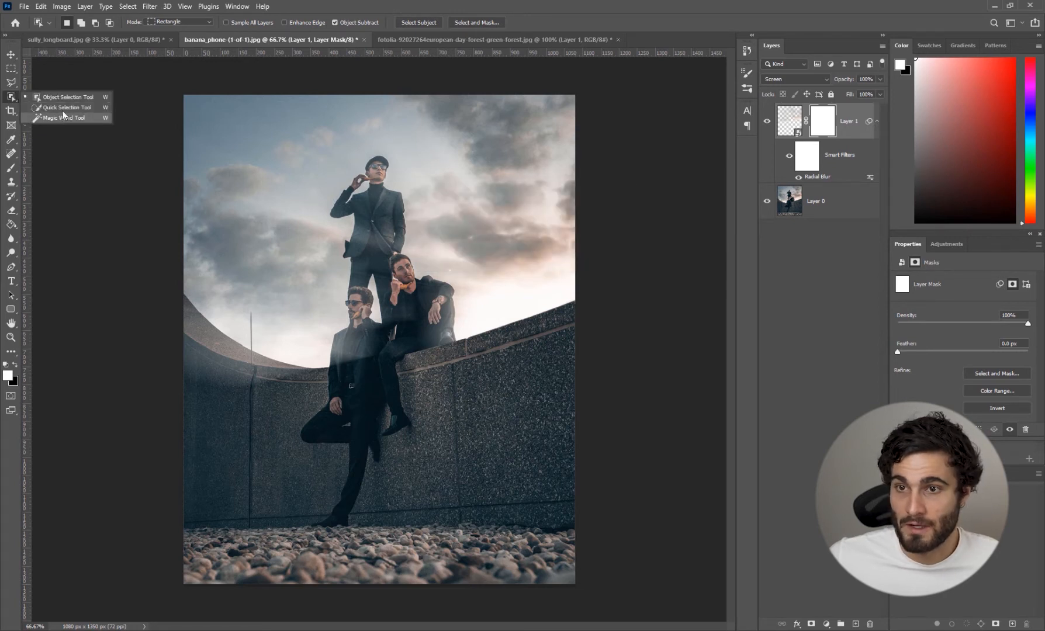
pyautogui.click(815, 201)
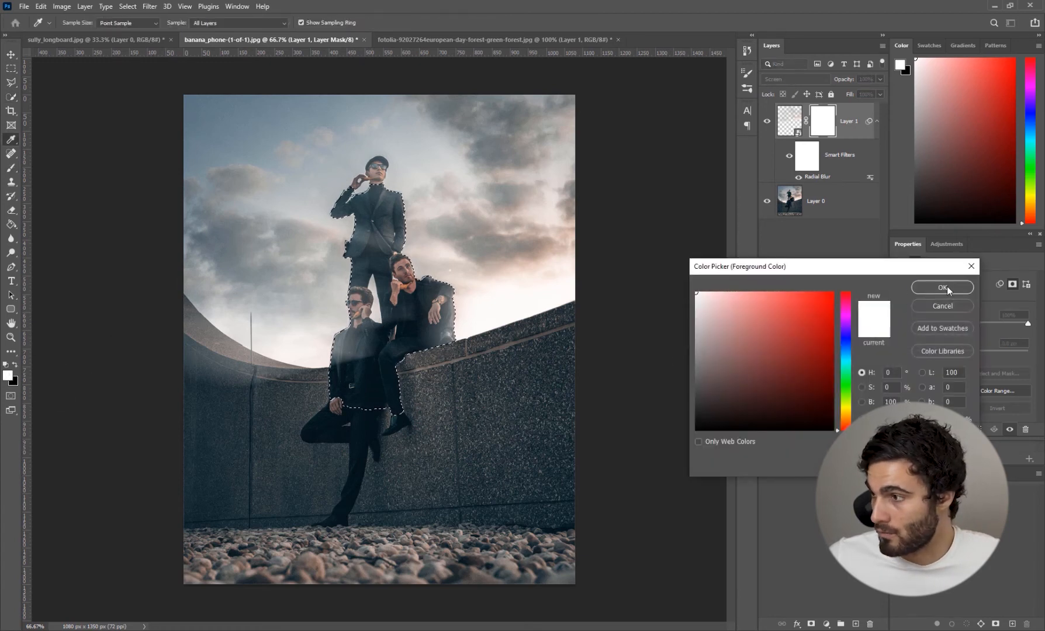
pyautogui.click(943, 288)
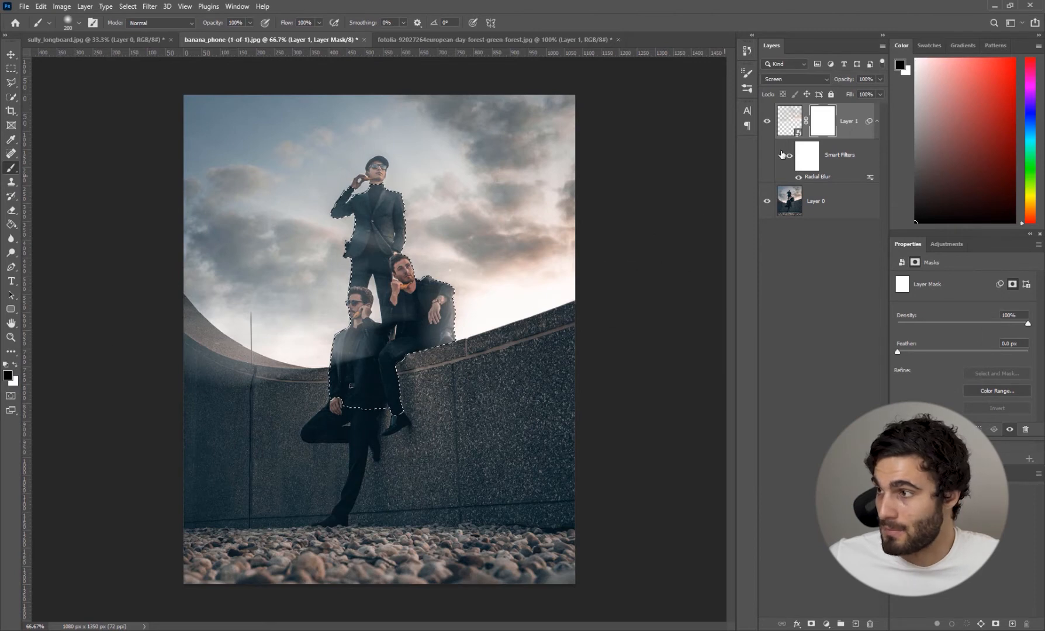
pyautogui.click(822, 122)
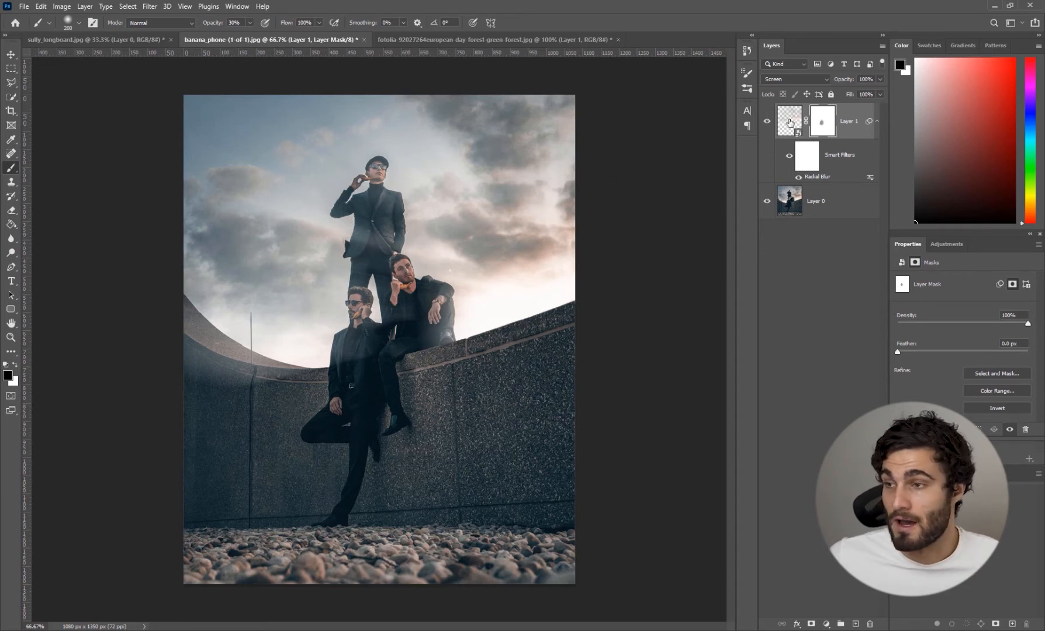
# Compare blending modes on the top rays layer and settle on Overlay.
pyautogui.click(789, 120)
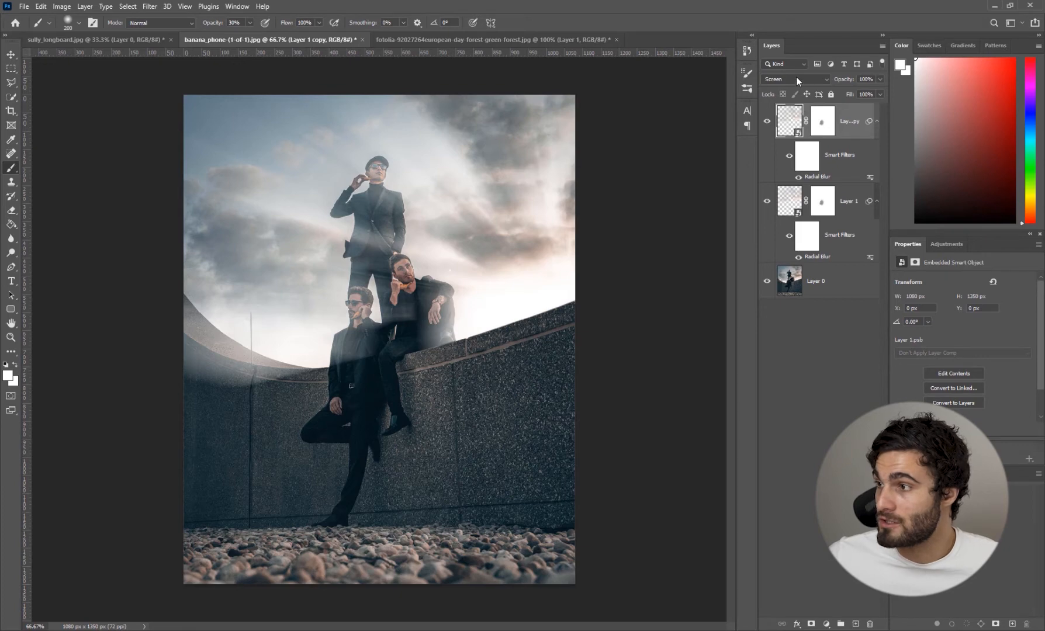
pyautogui.click(793, 79)
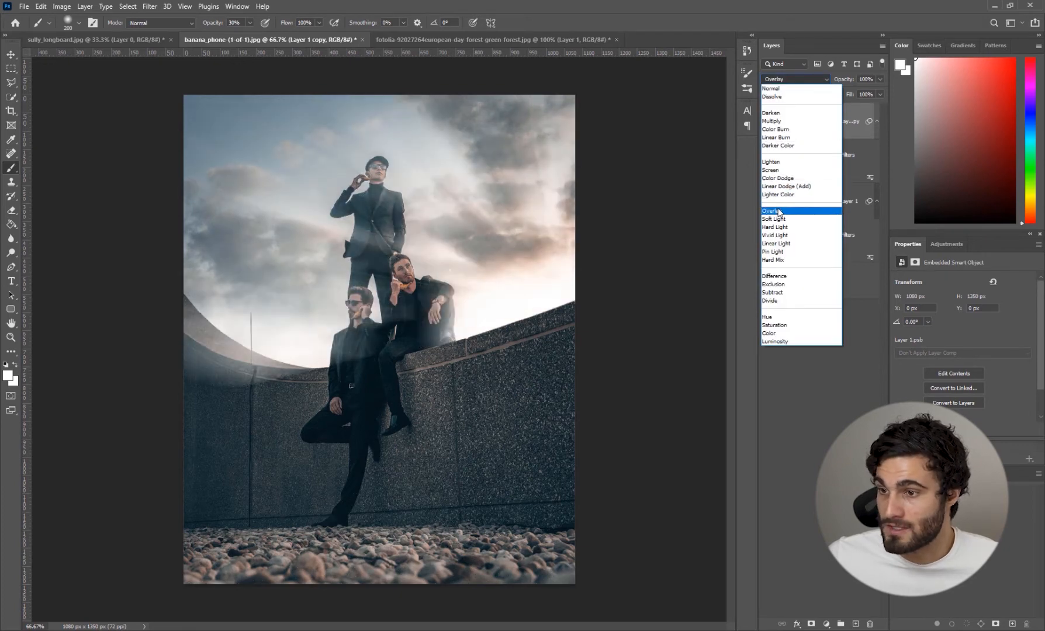
pyautogui.click(779, 210)
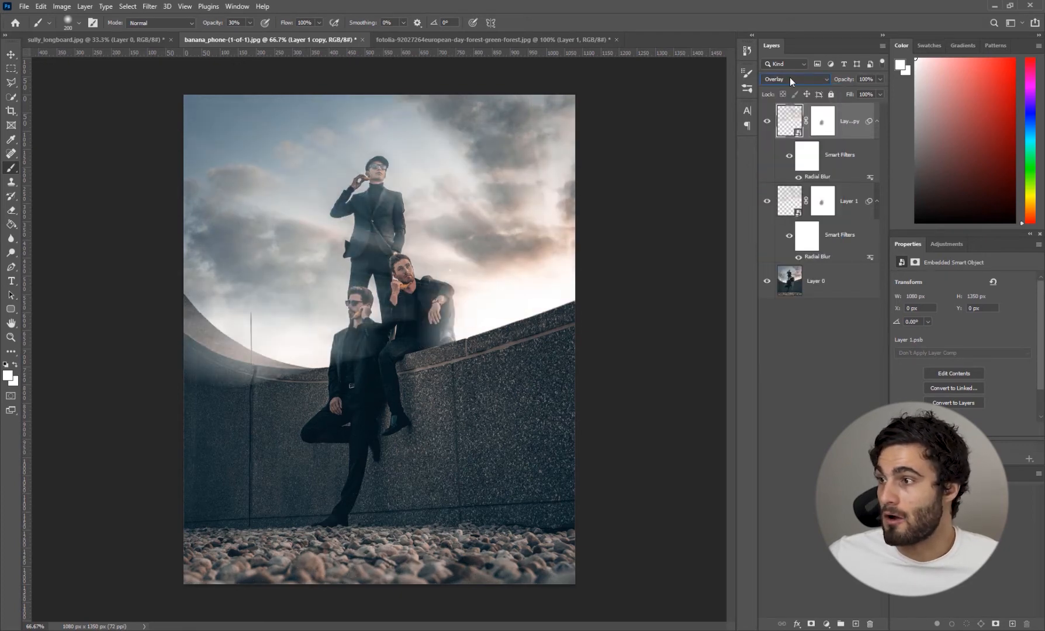
pyautogui.click(793, 78)
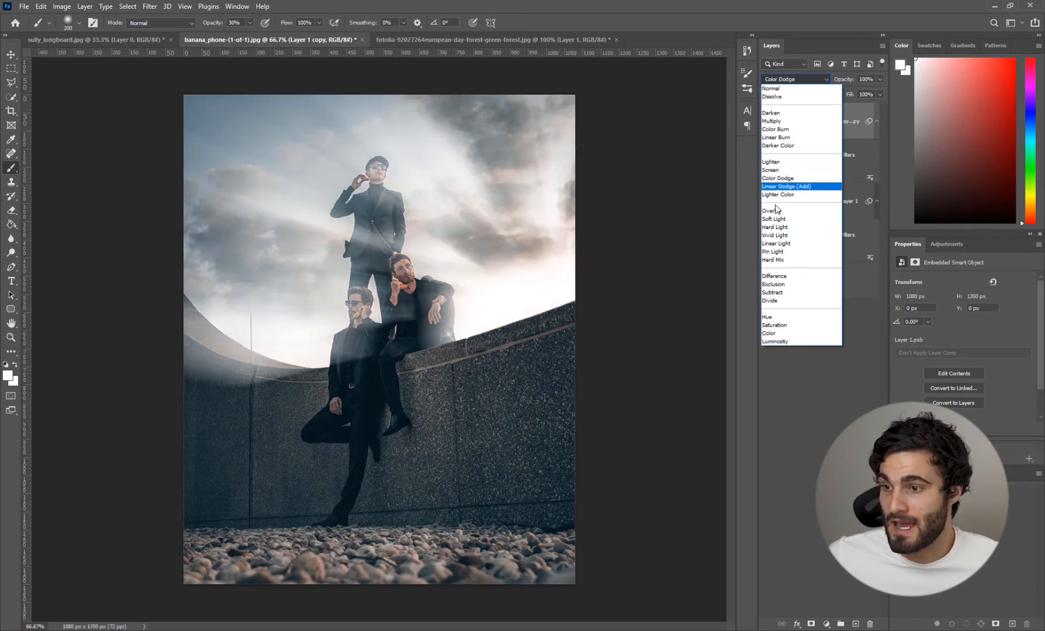
pyautogui.click(775, 243)
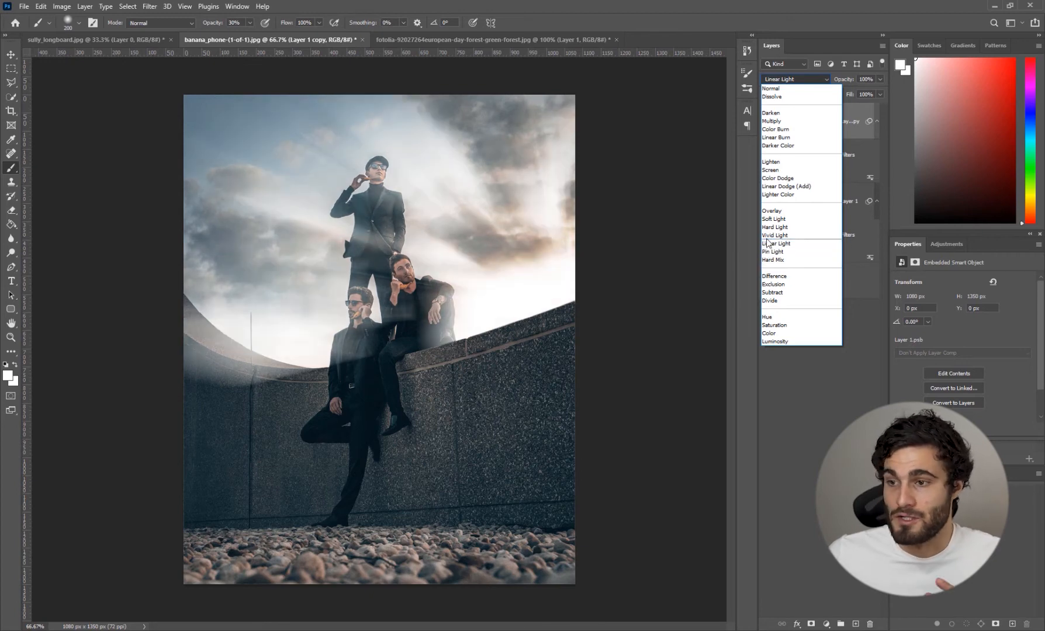
pyautogui.click(772, 210)
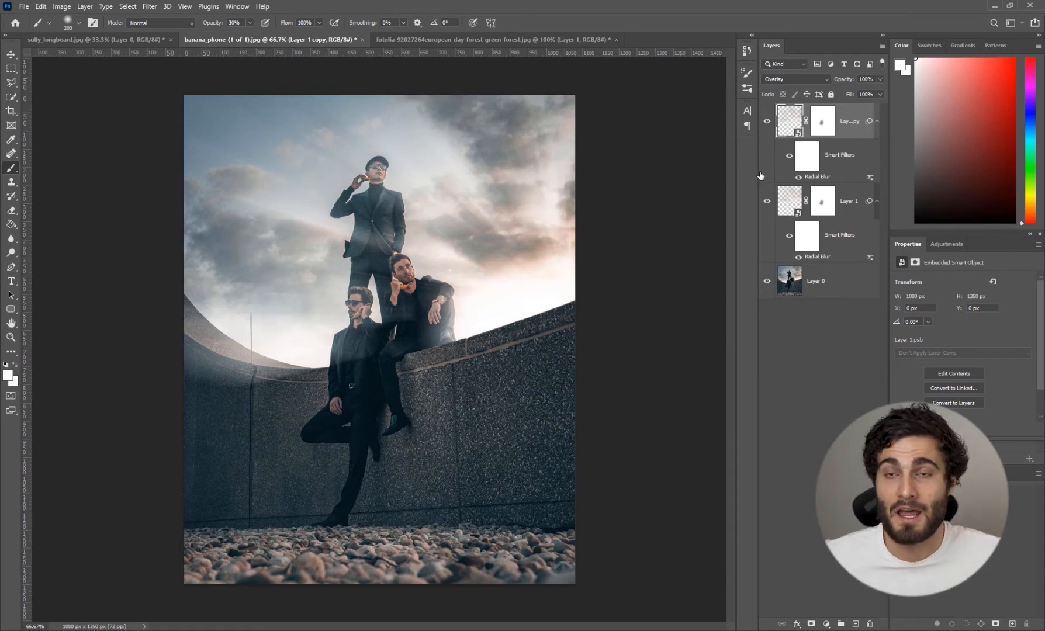
# Make the forest photo the active document.
pyautogui.click(494, 40)
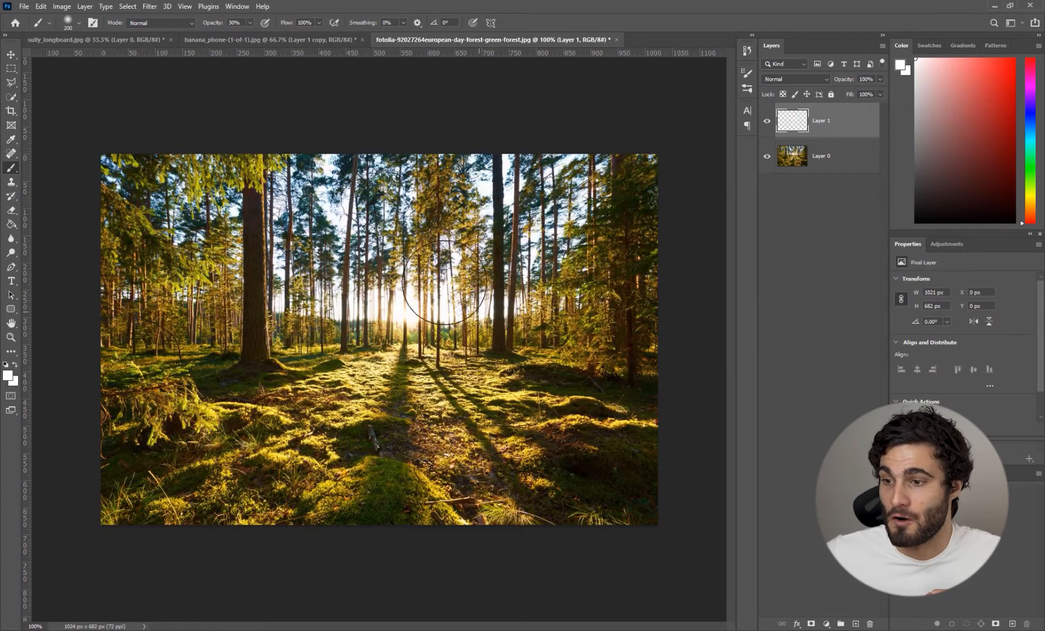
pyautogui.moveTo(606, 333)
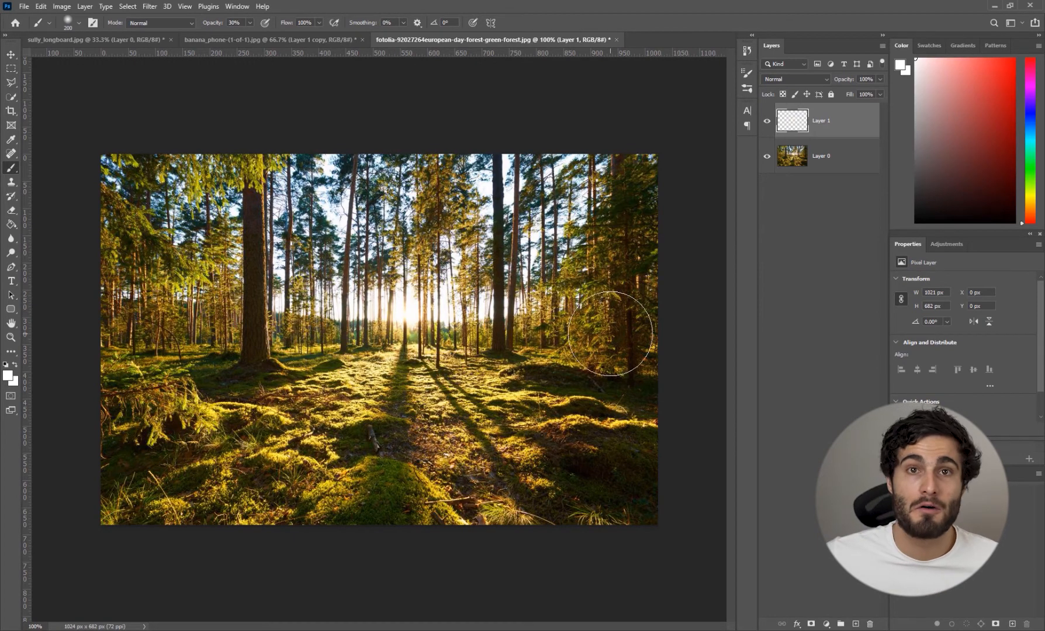
pyautogui.moveTo(403, 316)
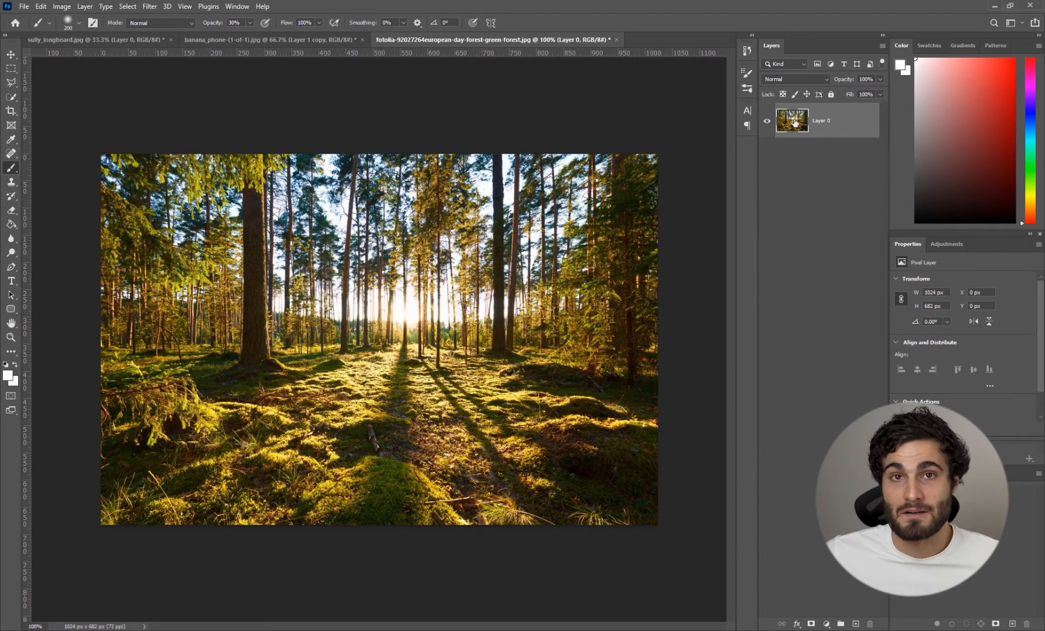
# Start a Highlights Color Range selection on the forest photo with fuzziness 35 and range 237.
pyautogui.click(126, 6)
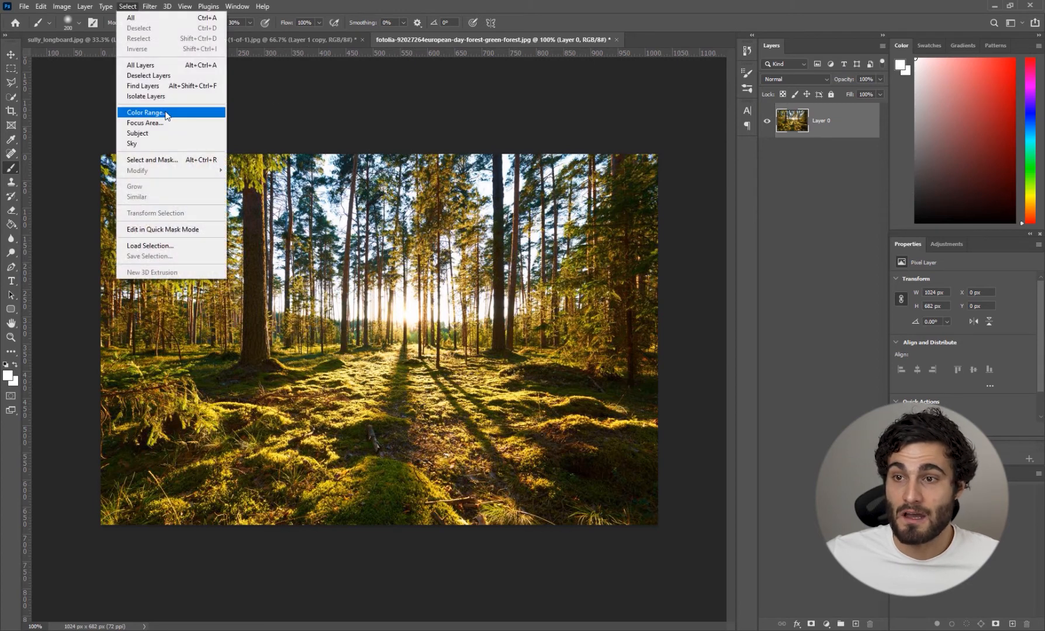
pyautogui.click(143, 113)
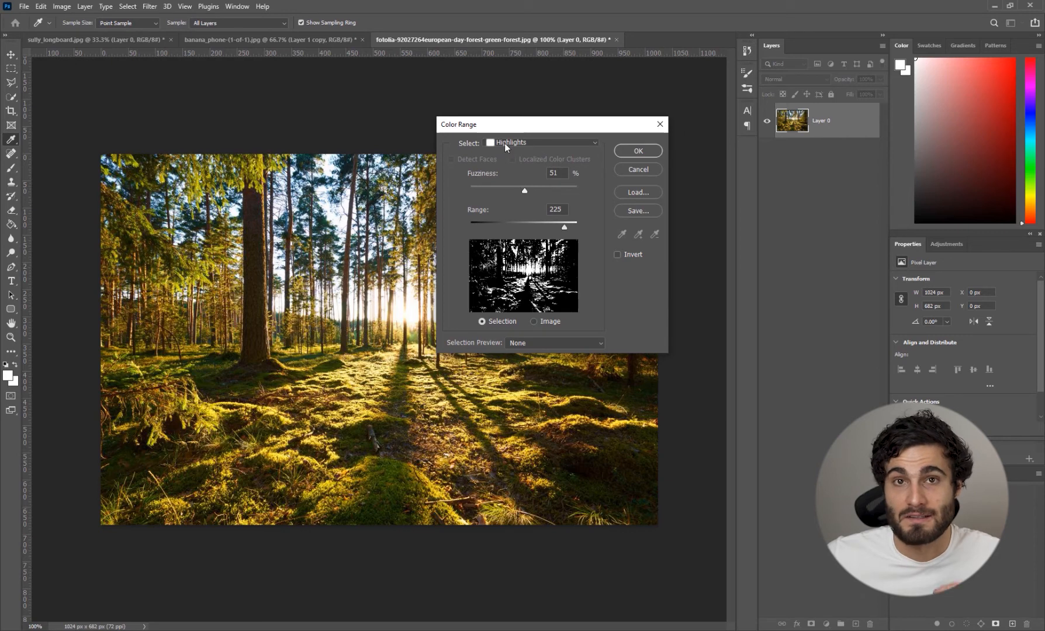
pyautogui.moveTo(524, 191); pyautogui.dragTo(505, 191)
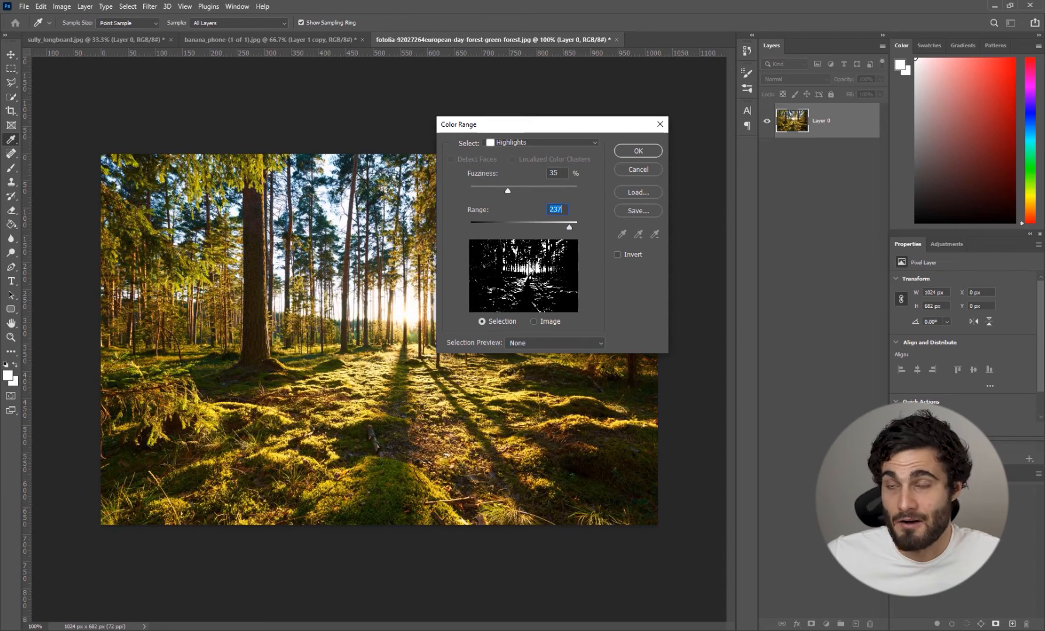
pyautogui.moveTo(536, 196)
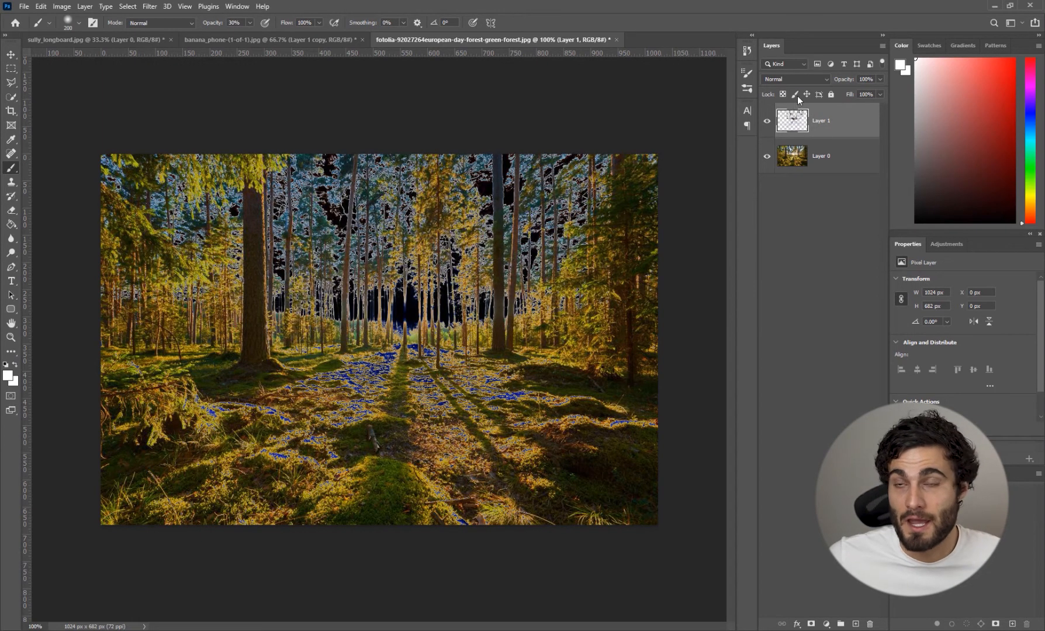
pyautogui.moveTo(398, 337)
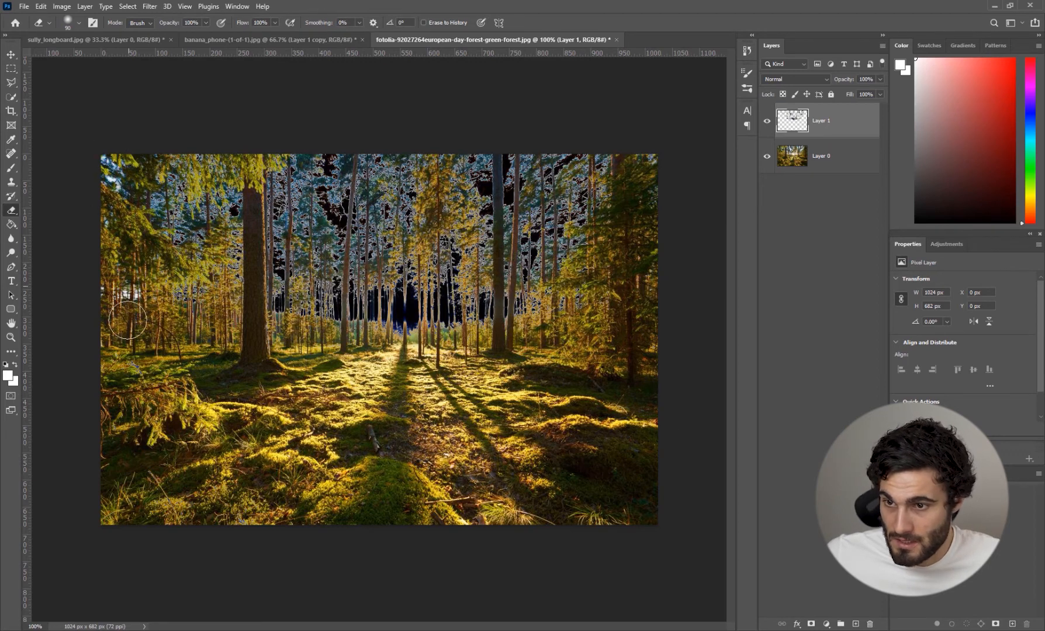
pyautogui.moveTo(680, 296)
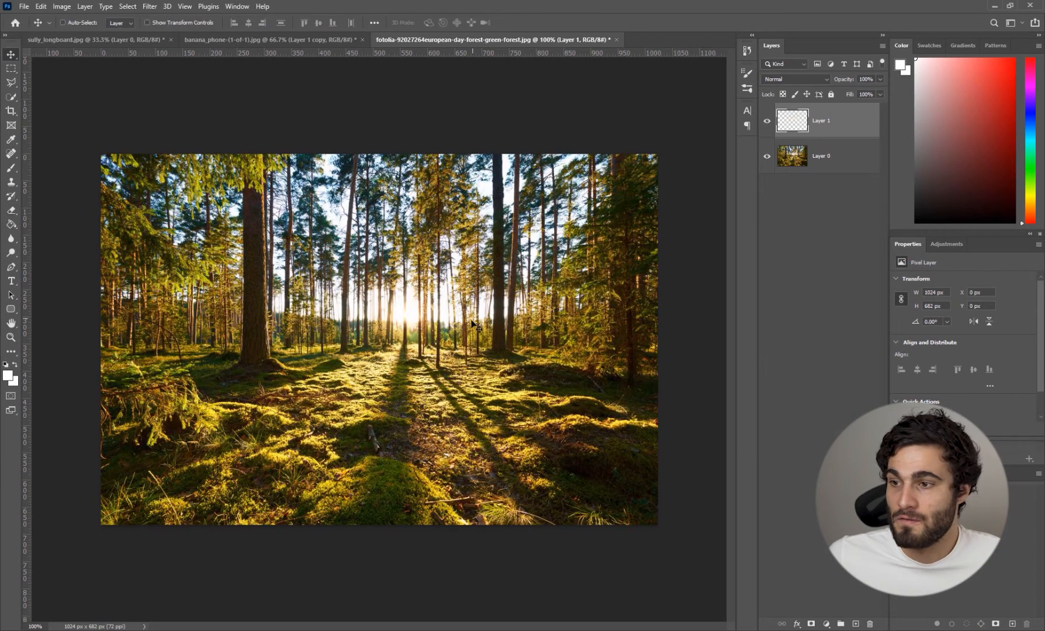
# Bring up the Filter menu for the new highlights layer.
pyautogui.click(150, 6)
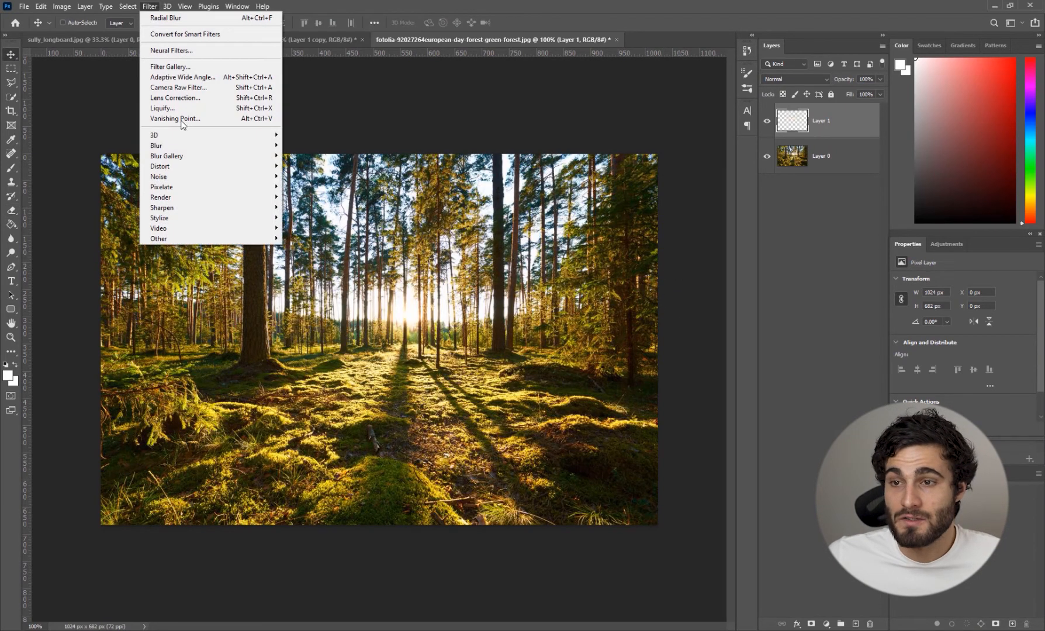
pyautogui.moveTo(156, 145)
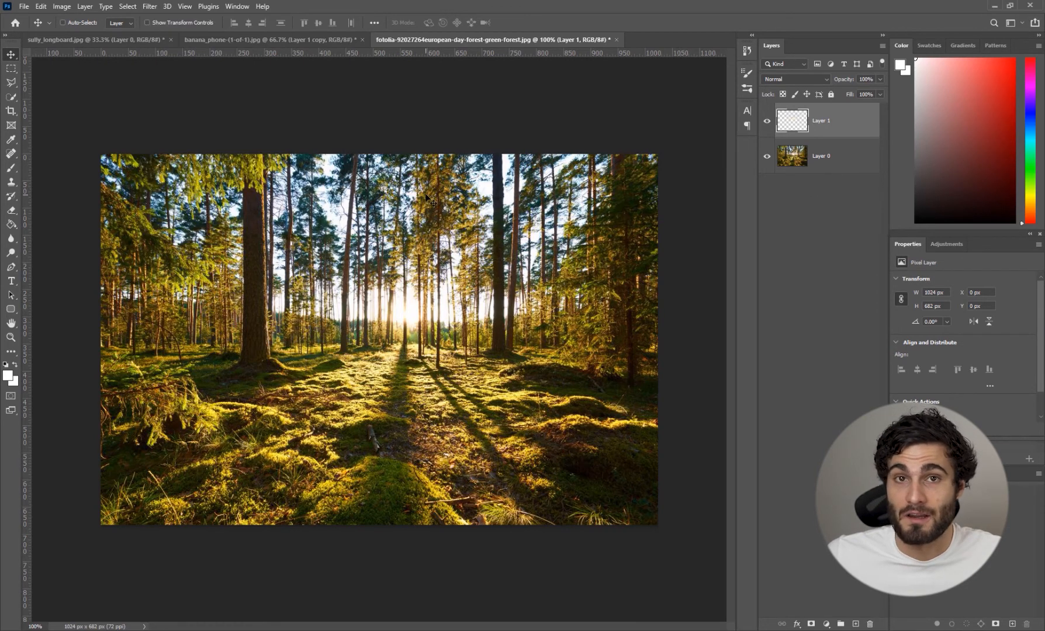
# Convert Layer 1 into a Smart Object so the radial blur stays editable.
pyautogui.rightClick(821, 121)
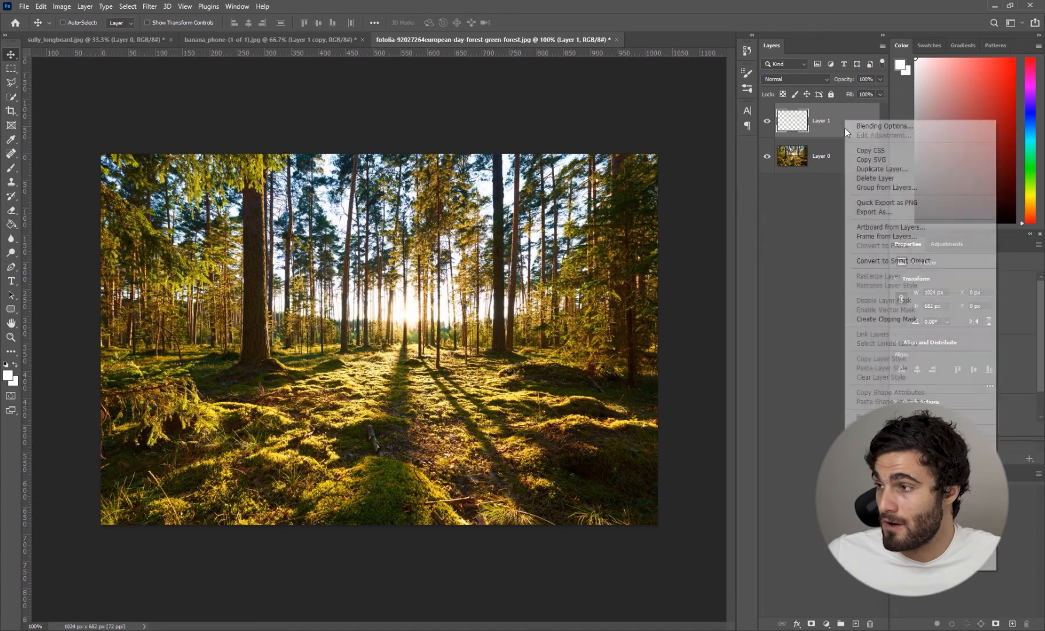
pyautogui.click(893, 260)
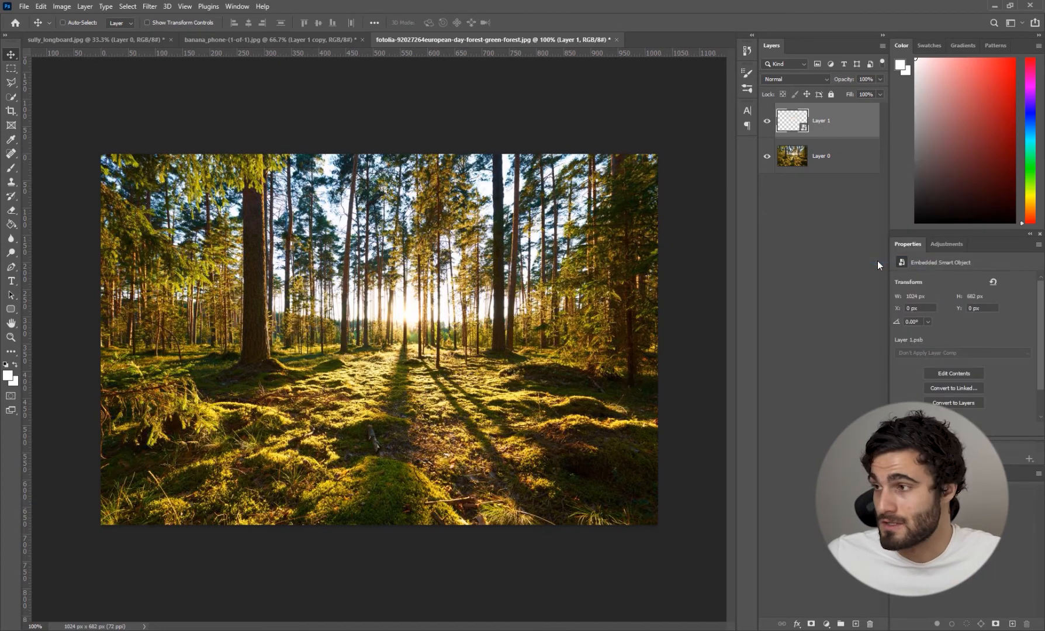
pyautogui.click(150, 6)
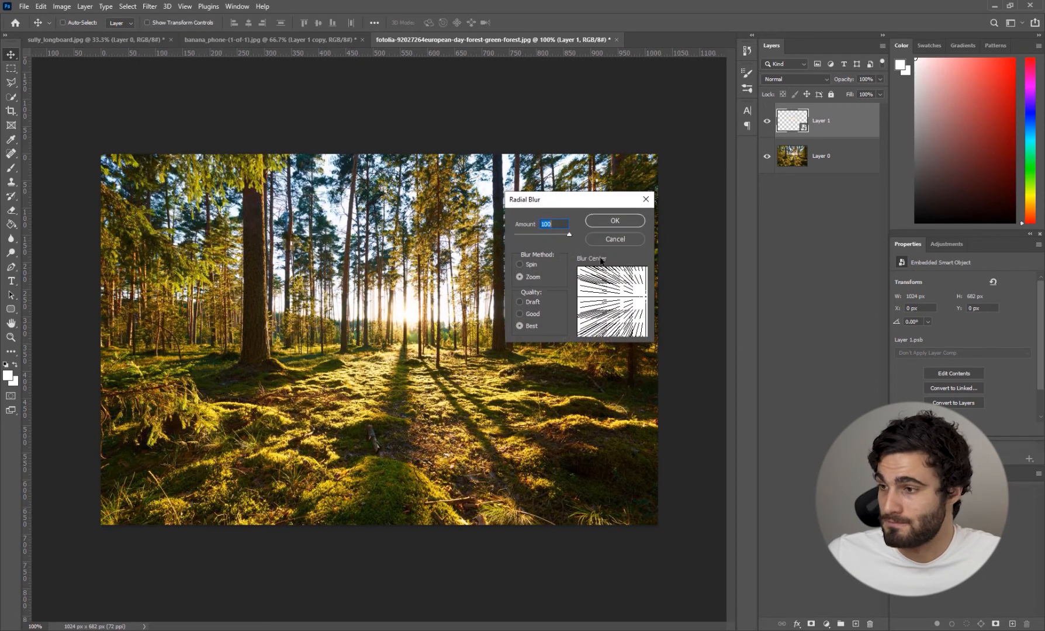
pyautogui.moveTo(643, 300)
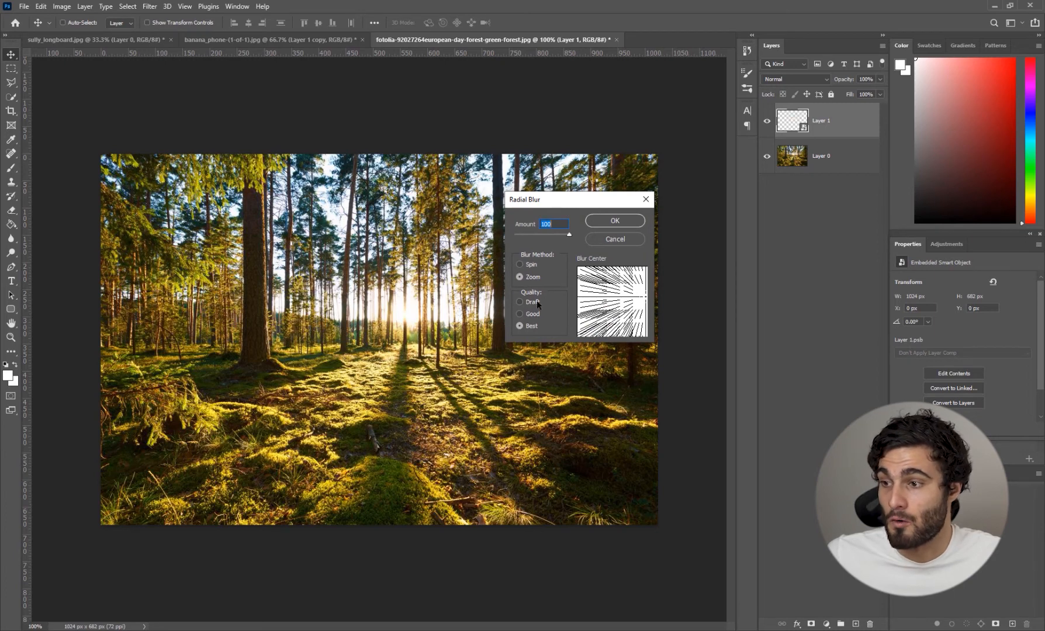
# Apply a Zoom Radial Blur at amount 100, draft quality, to the highlights.
pyautogui.click(520, 302)
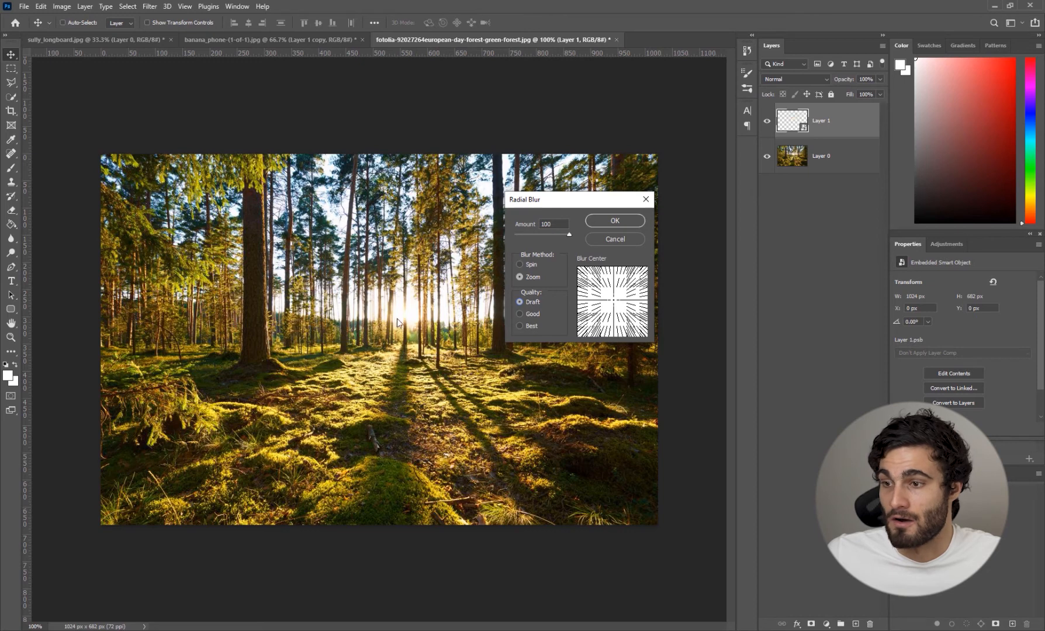
pyautogui.moveTo(626, 224)
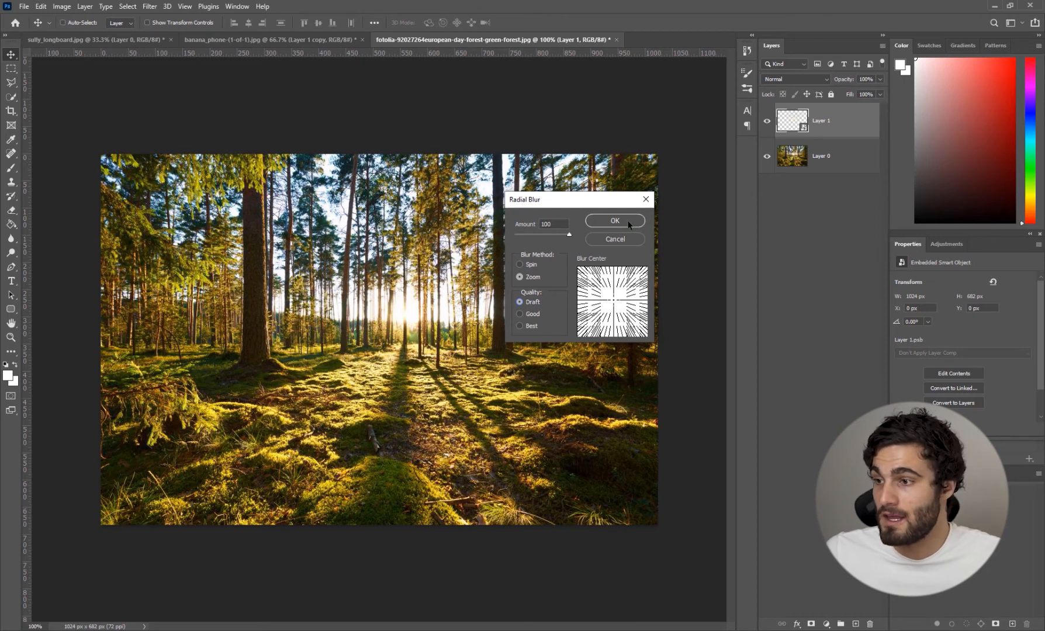
pyautogui.click(613, 221)
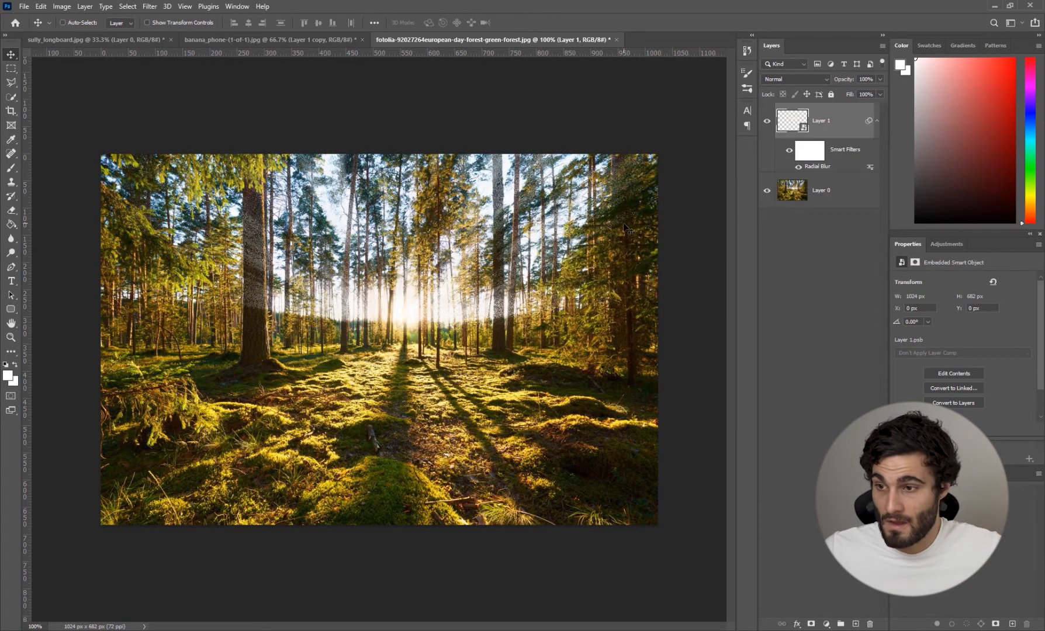
pyautogui.moveTo(397, 329)
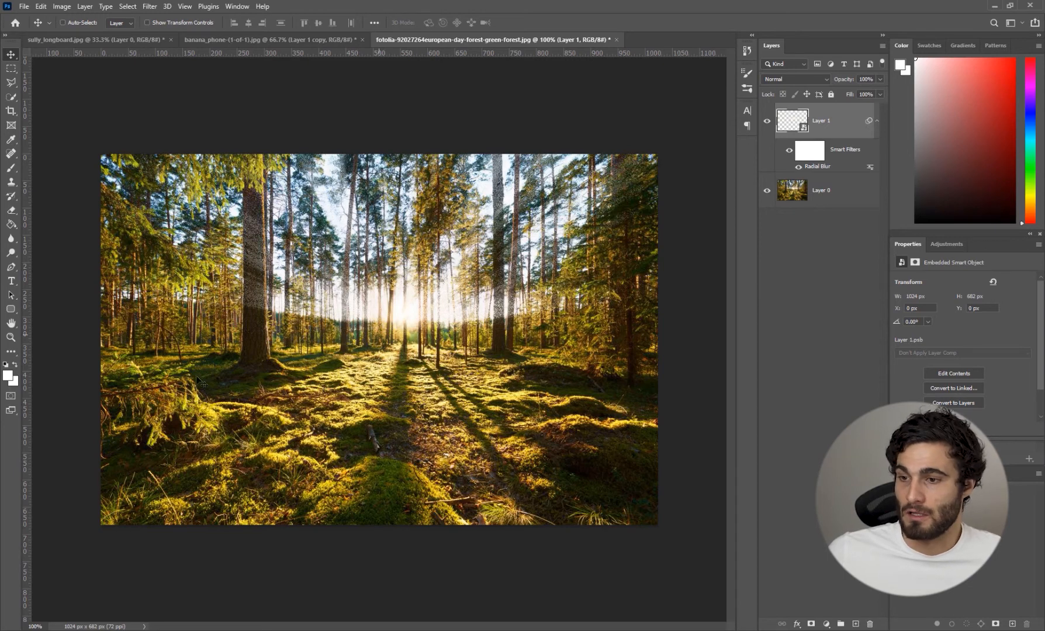
pyautogui.moveTo(404, 313)
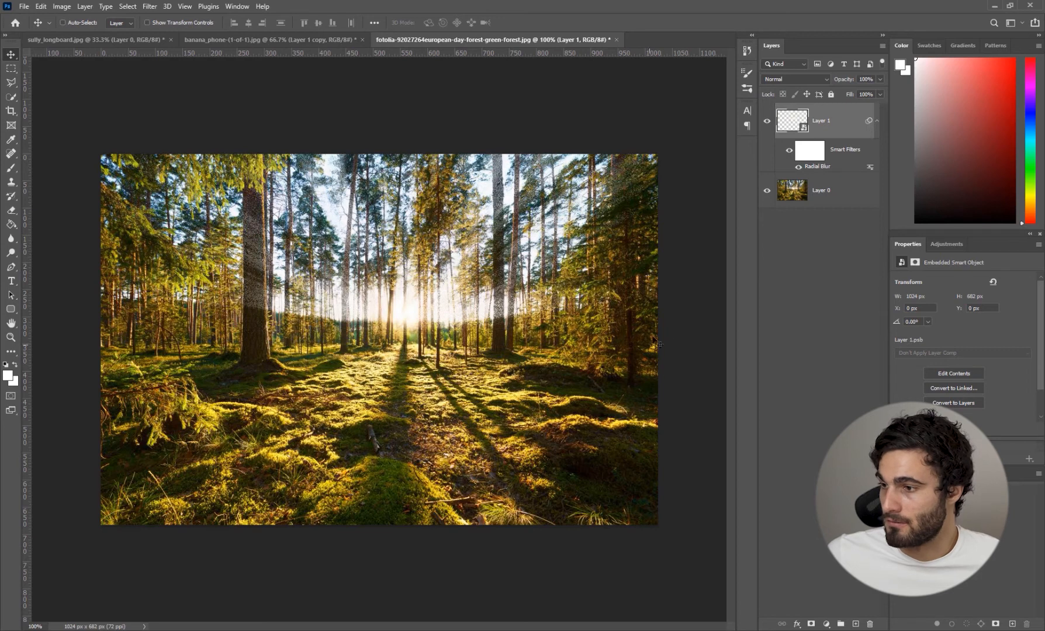
# Re-centre the Radial Blur on the sun and re-apply it.
pyautogui.doubleClick(817, 166)
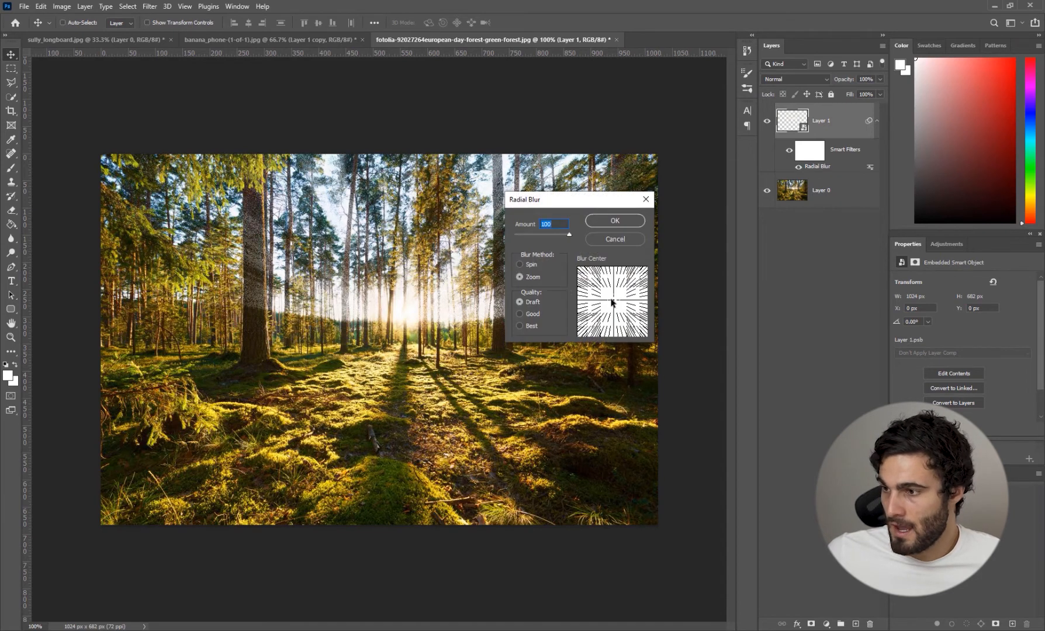
pyautogui.click(614, 221)
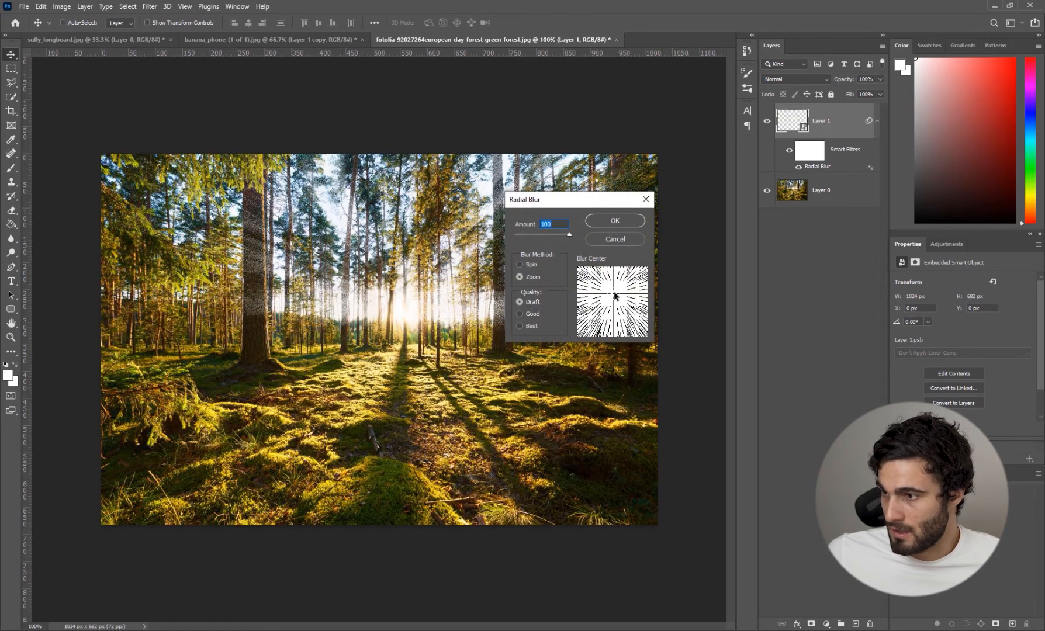
pyautogui.click(614, 221)
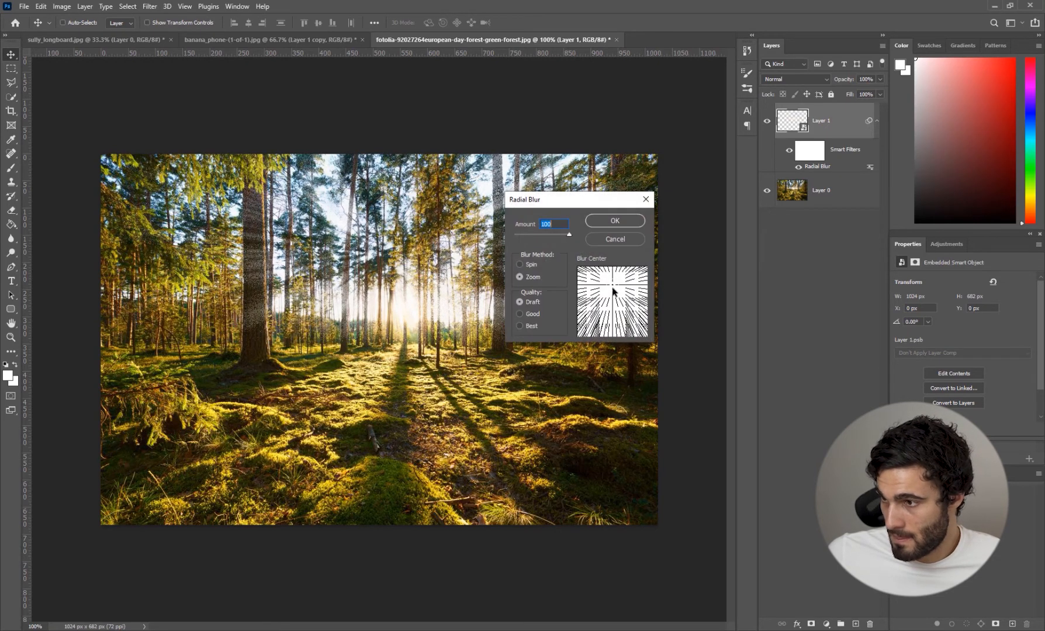
pyautogui.click(613, 221)
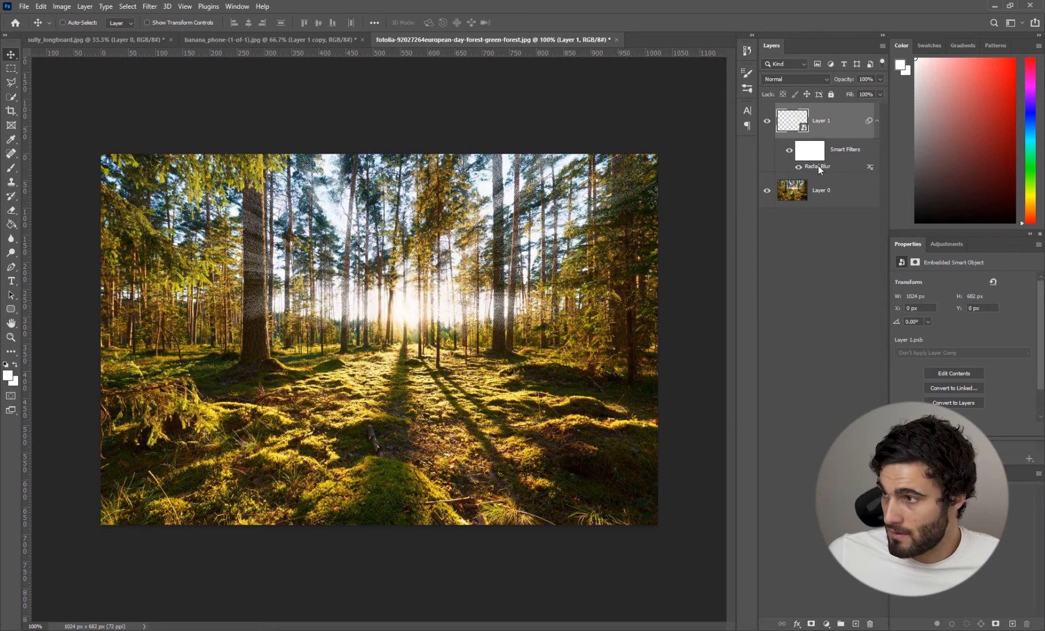
# Re-apply the Radial Blur at Best quality for smoother streaks.
pyautogui.doubleClick(817, 166)
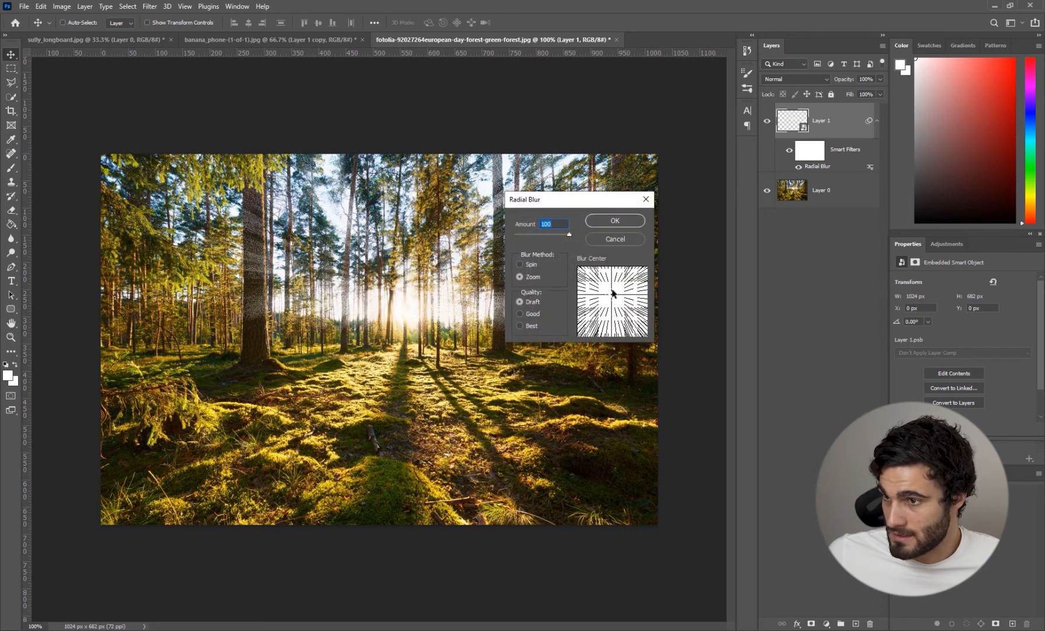
pyautogui.click(614, 221)
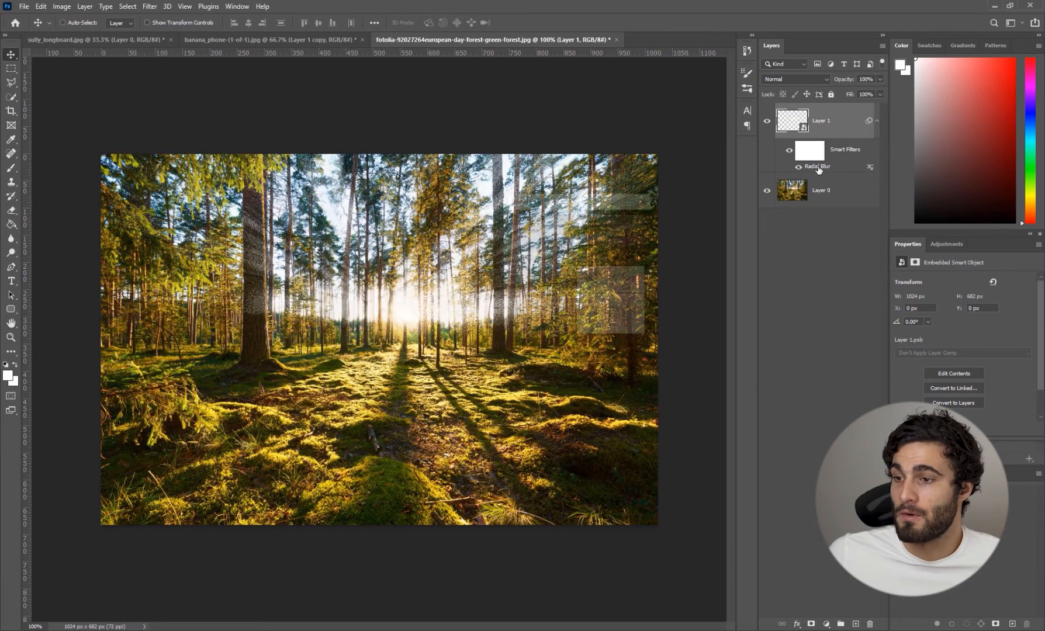
pyautogui.doubleClick(818, 168)
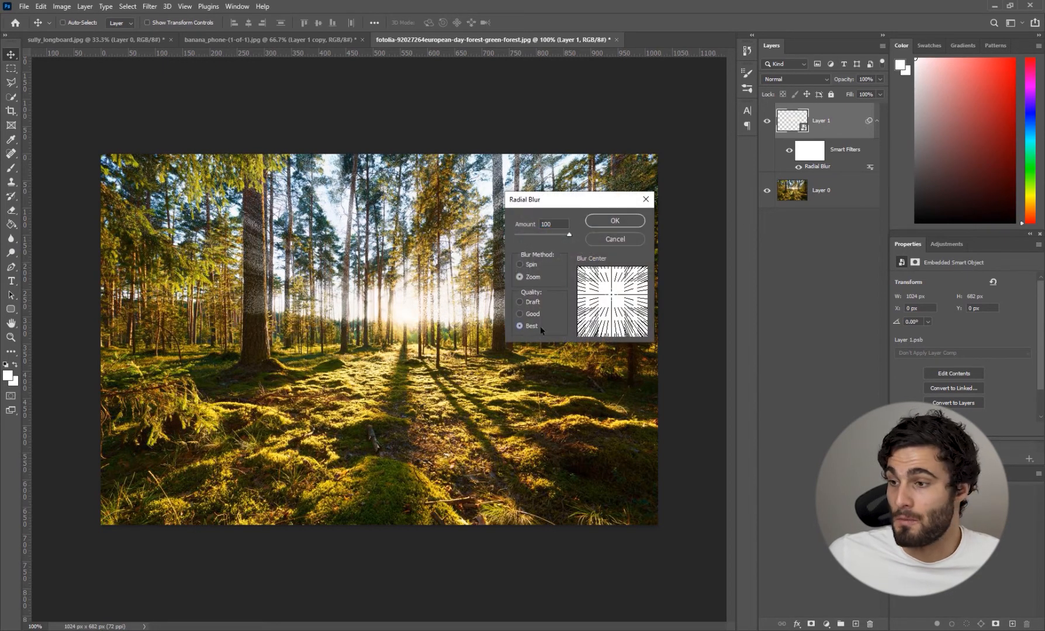
pyautogui.click(614, 221)
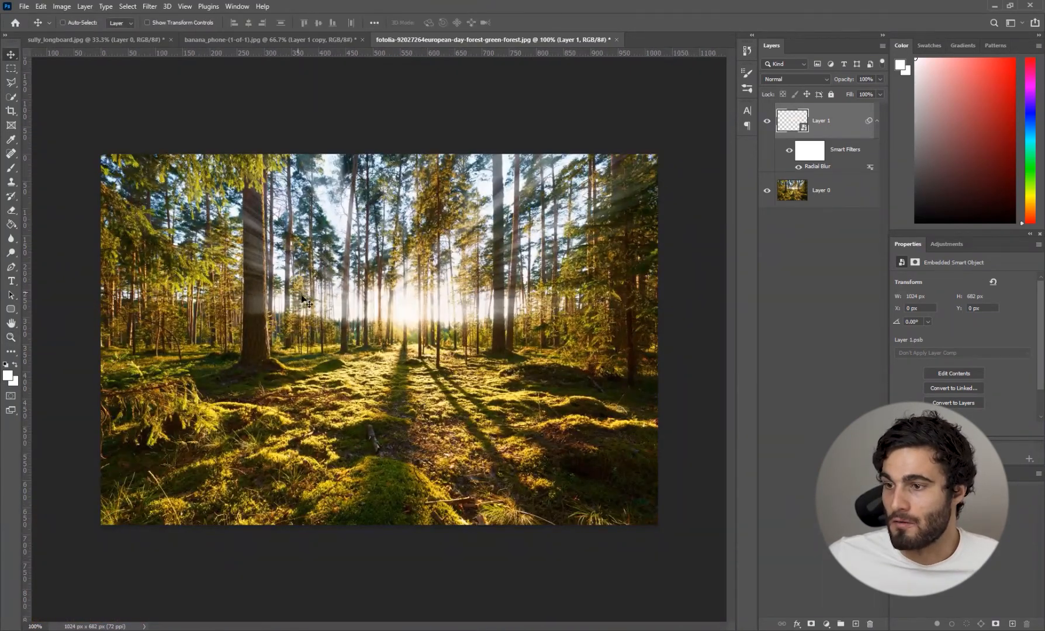
# Change Layer 1's blend mode from Normal to Screen.
pyautogui.click(793, 79)
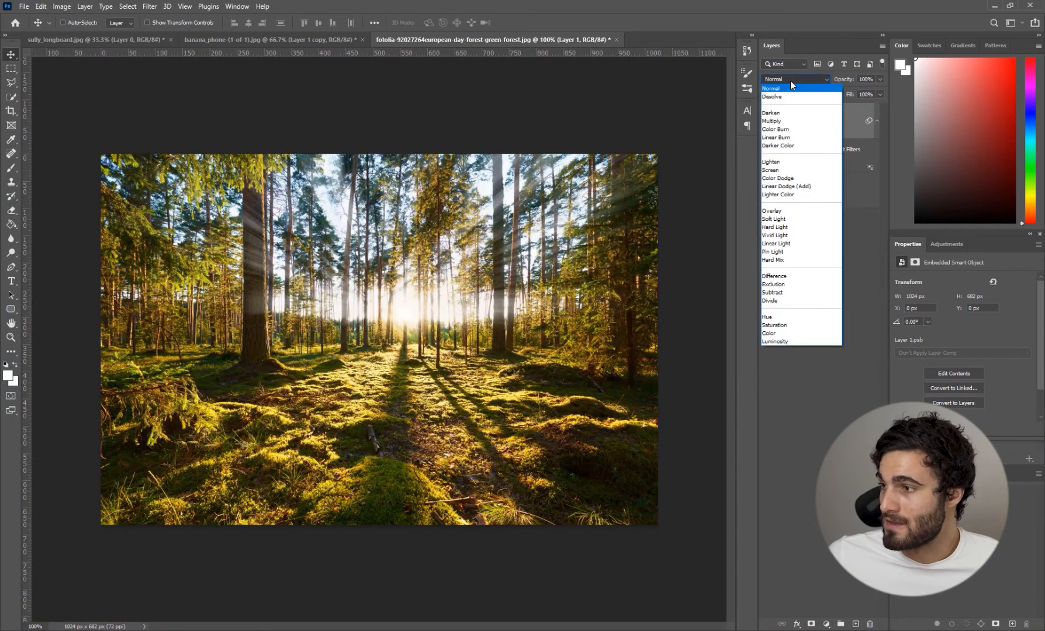
pyautogui.click(770, 170)
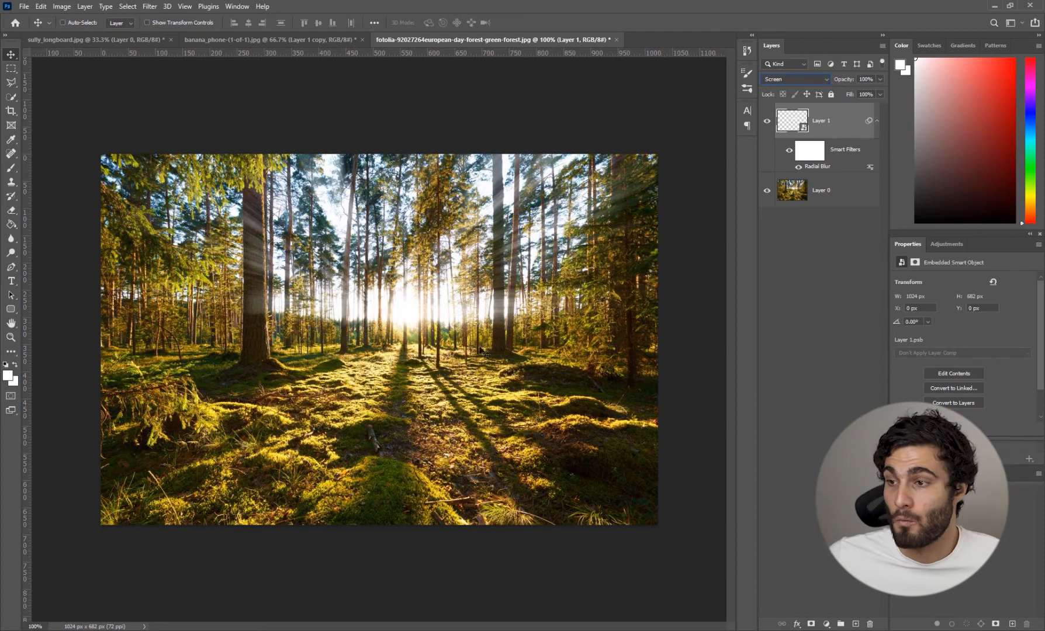
pyautogui.moveTo(232, 267)
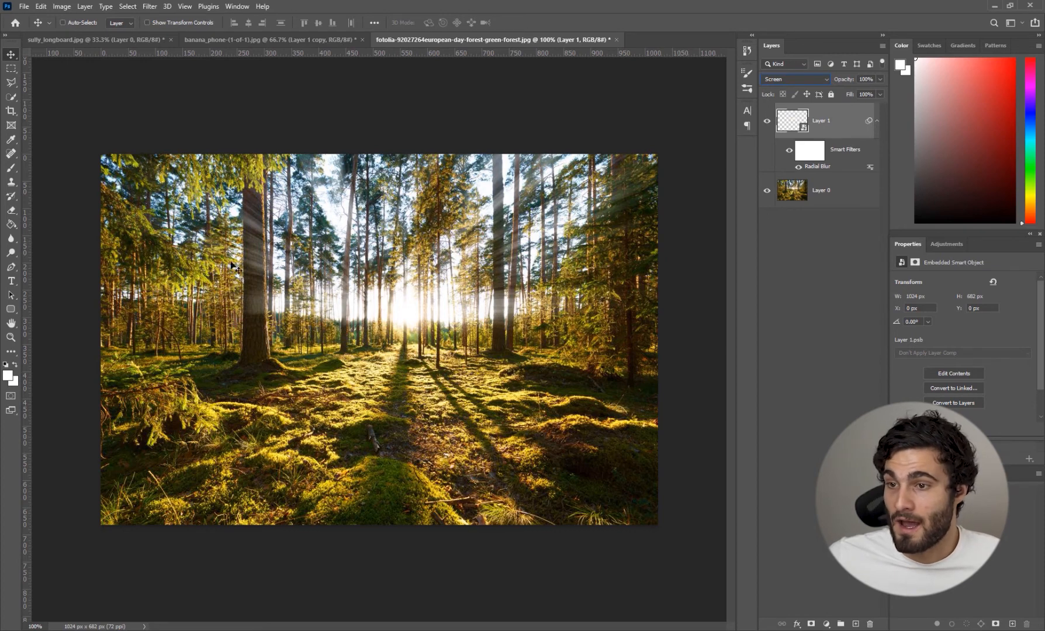
pyautogui.moveTo(360, 356)
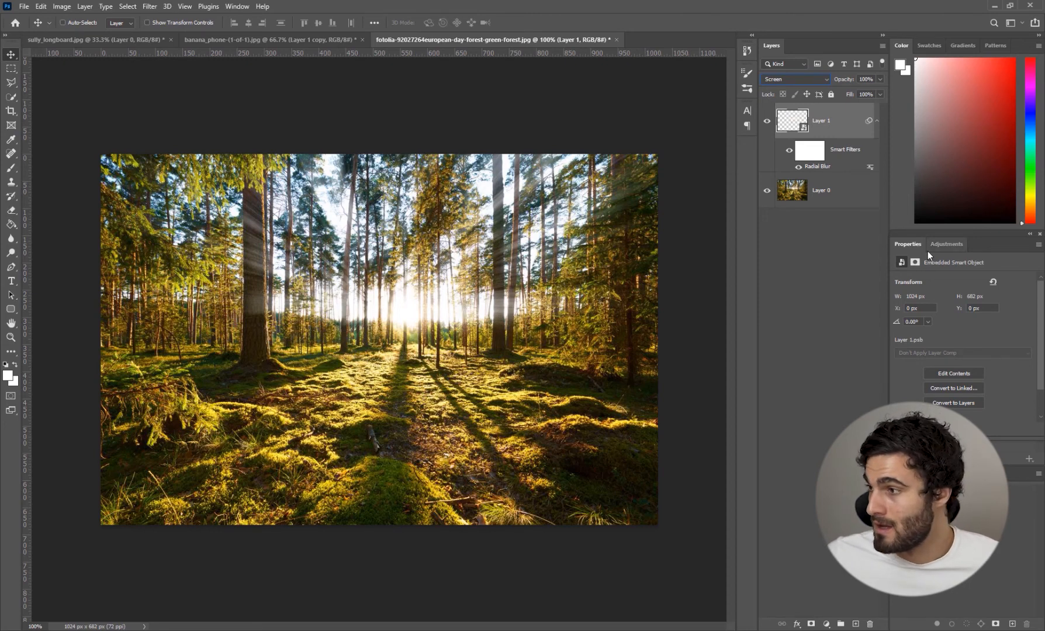
# Add a Warming Filter (85) Photo Filter adjustment and rename the rays layer.
pyautogui.click(946, 245)
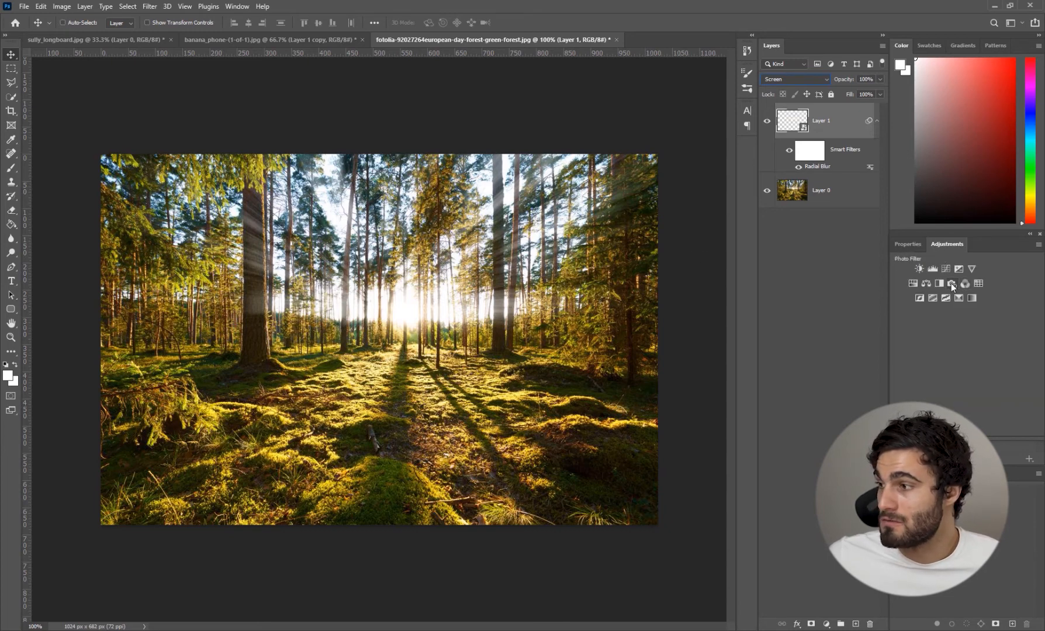
pyautogui.click(952, 282)
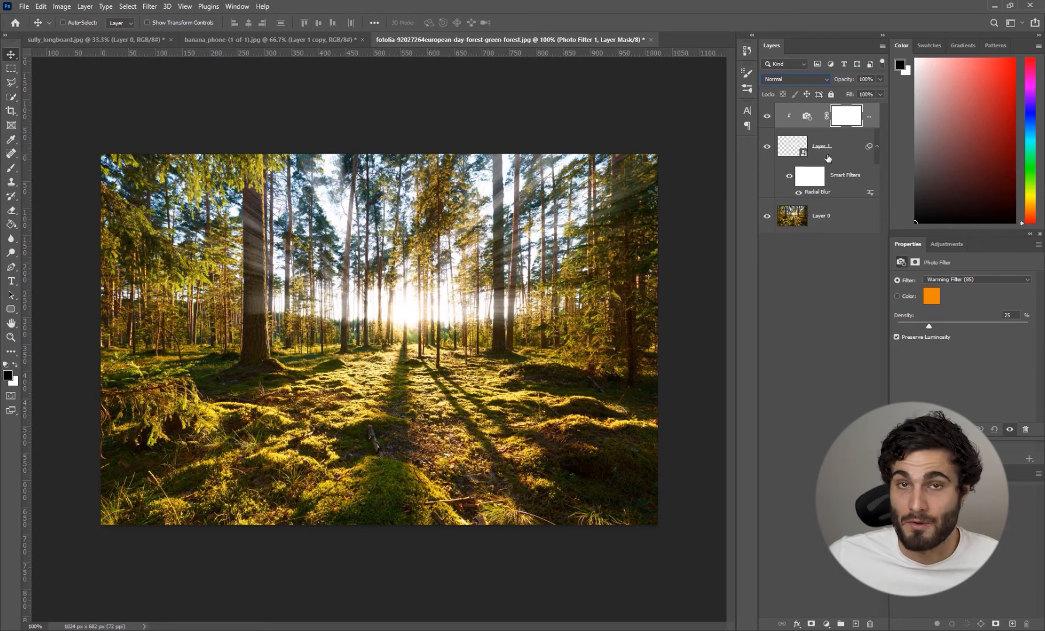
pyautogui.doubleClick(821, 146)
pyautogui.write('god rays')
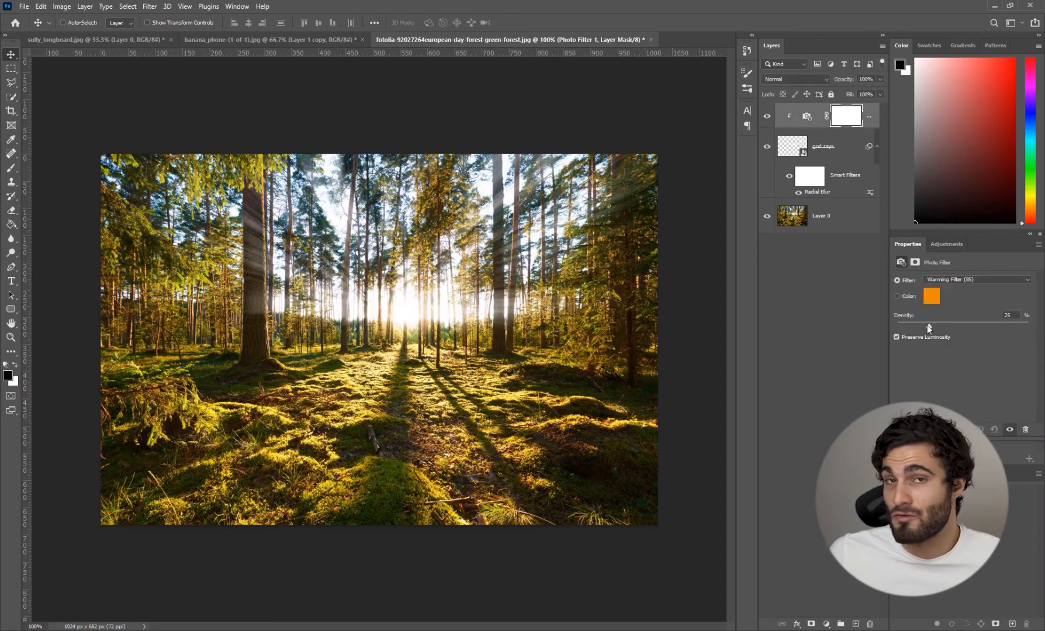
# Switch the Photo Filter to a custom orange colour at about 81% density.
pyautogui.moveTo(930, 326); pyautogui.dragTo(980, 326)
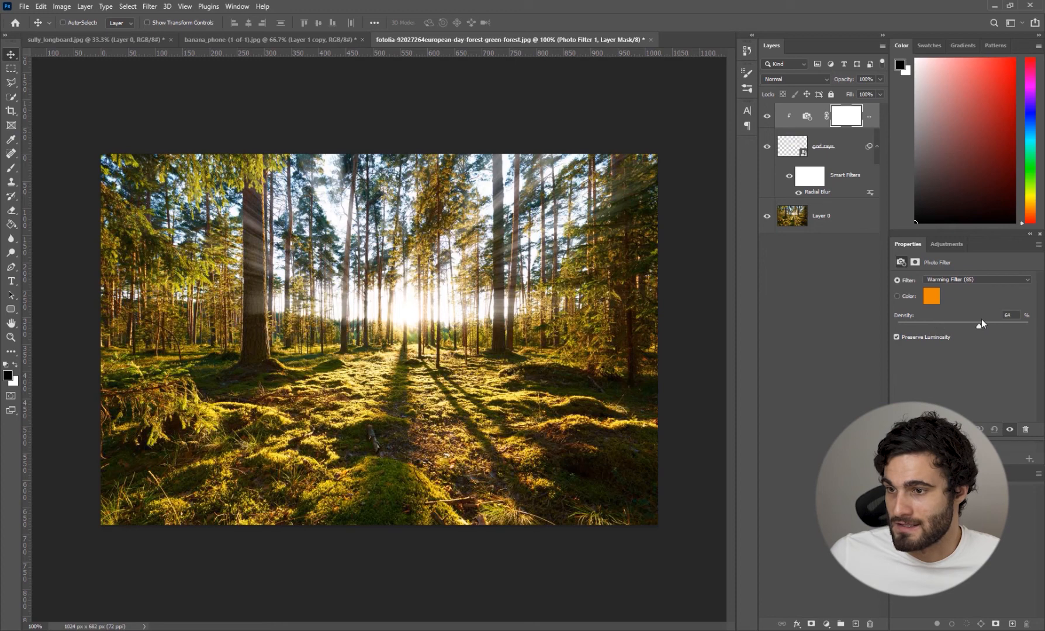
pyautogui.moveTo(982, 325); pyautogui.dragTo(962, 325)
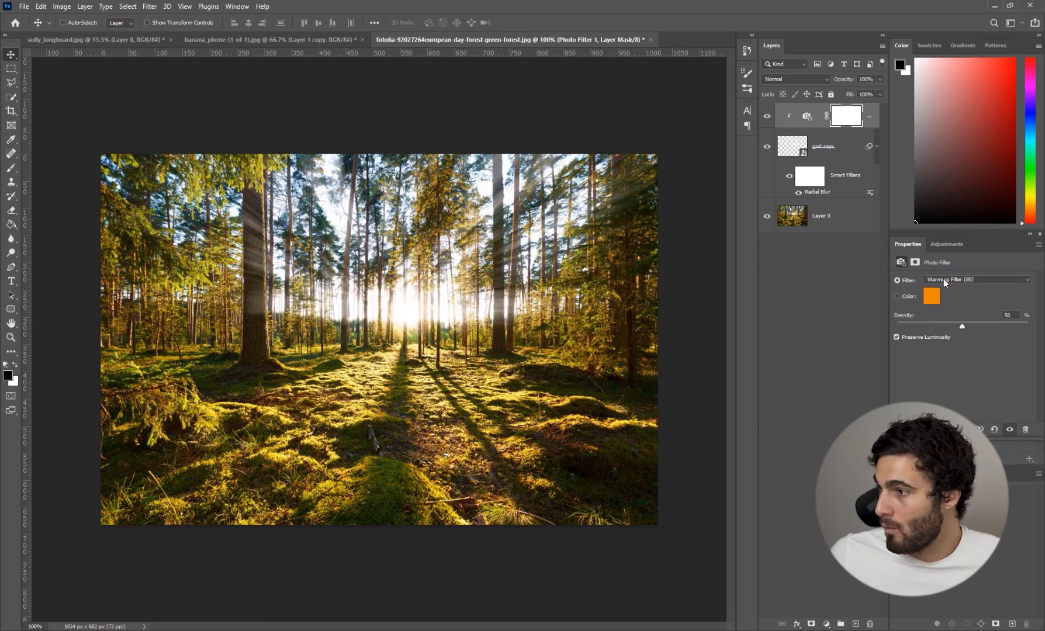
pyautogui.click(977, 280)
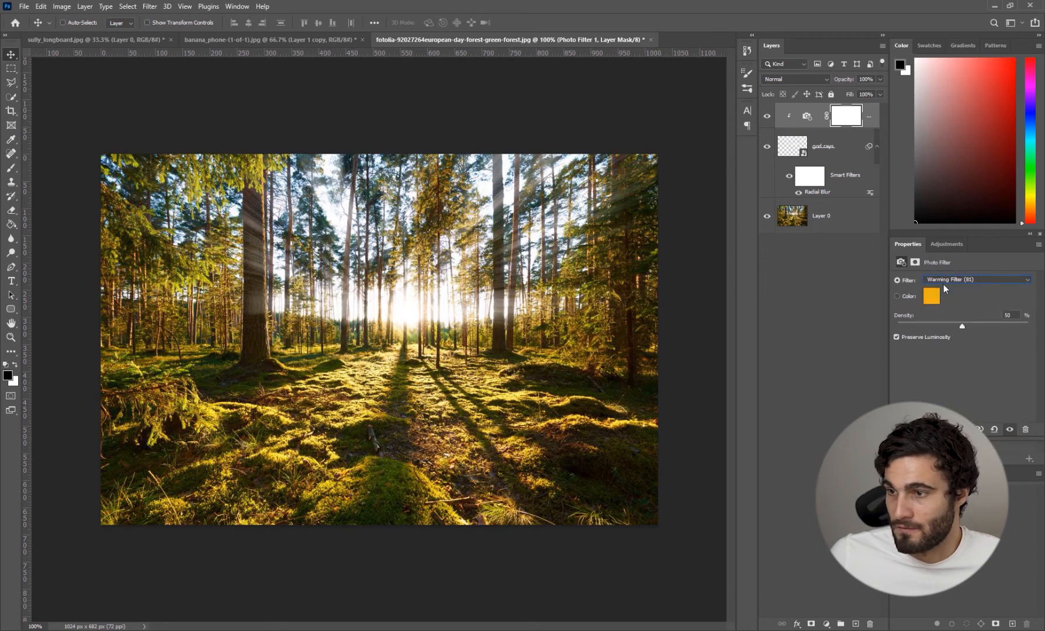
pyautogui.click(896, 295)
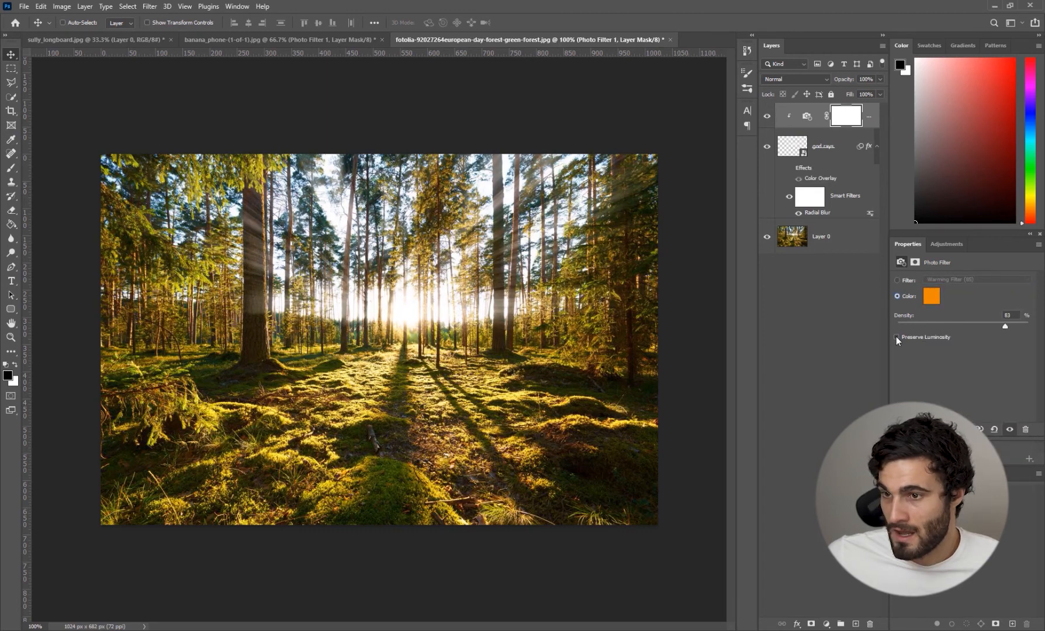
pyautogui.moveTo(1004, 326); pyautogui.dragTo(919, 326)
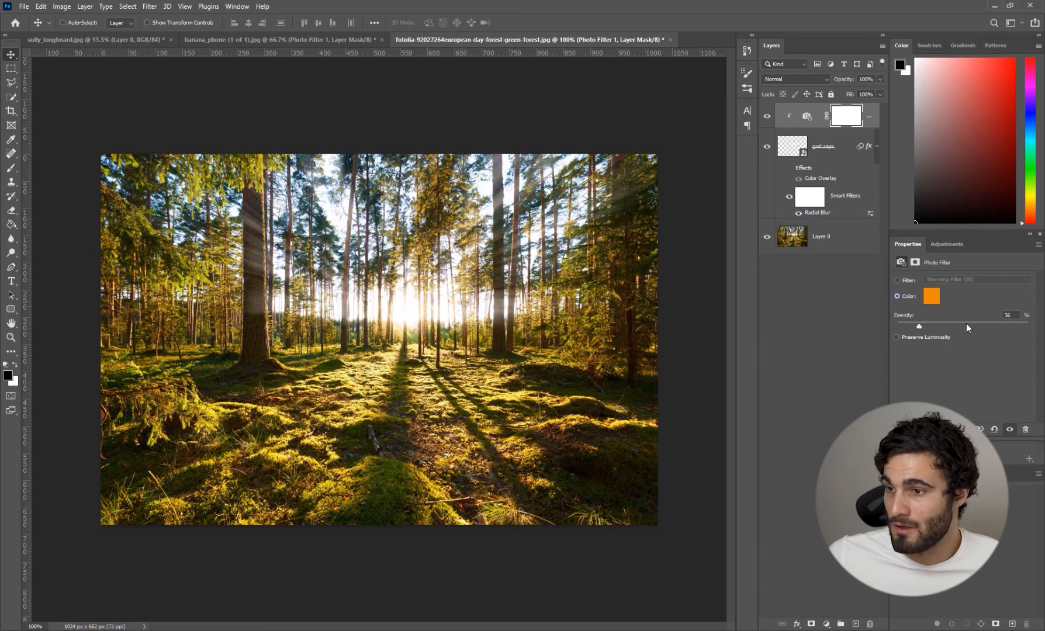
pyautogui.moveTo(919, 326); pyautogui.dragTo(1001, 326)
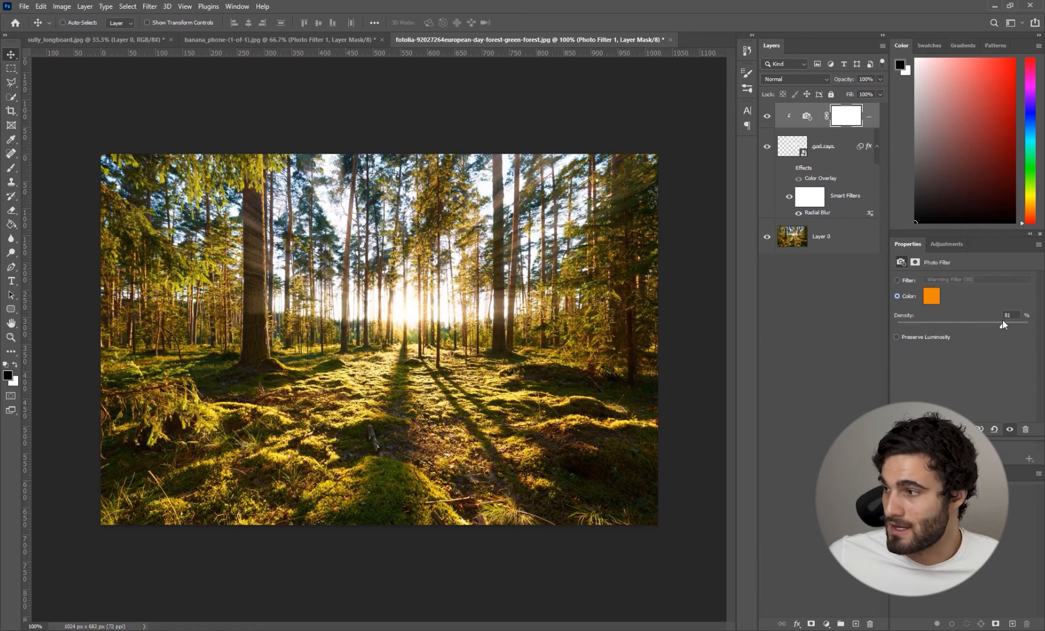